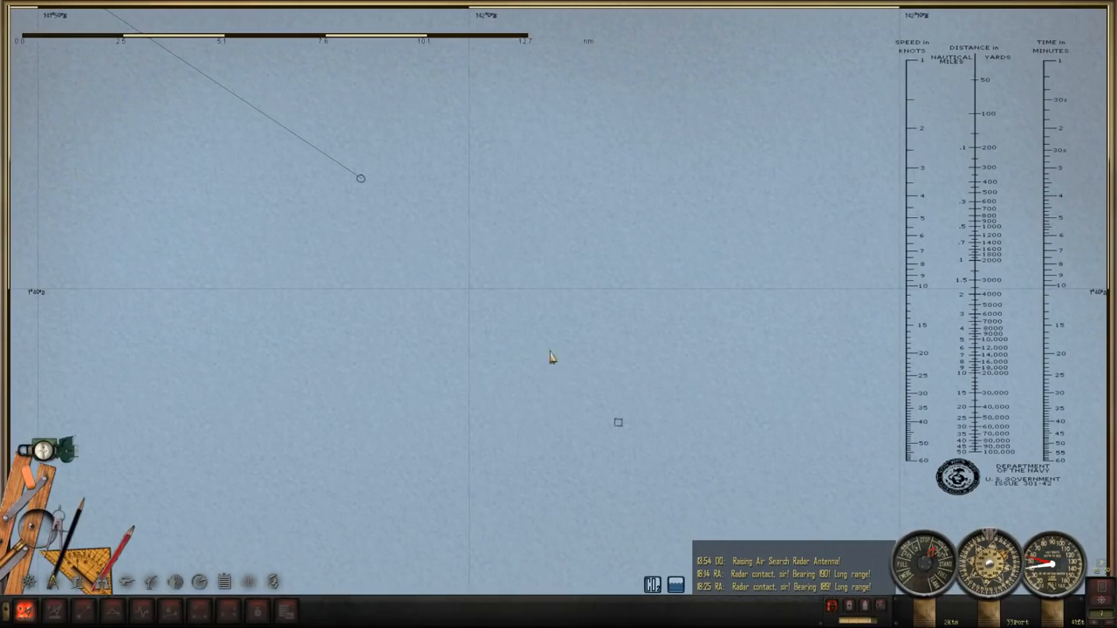
Place the protractor at the submarine's position and draw a line to the radar contact.
left_click(618, 422)
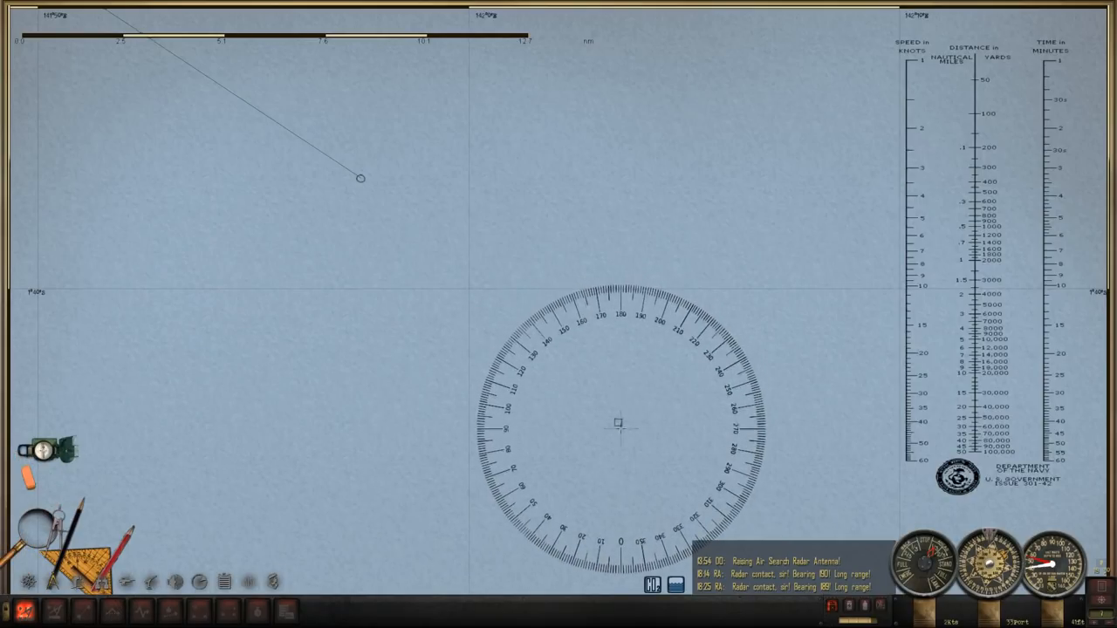
left_click_drag(620, 424, 360, 178)
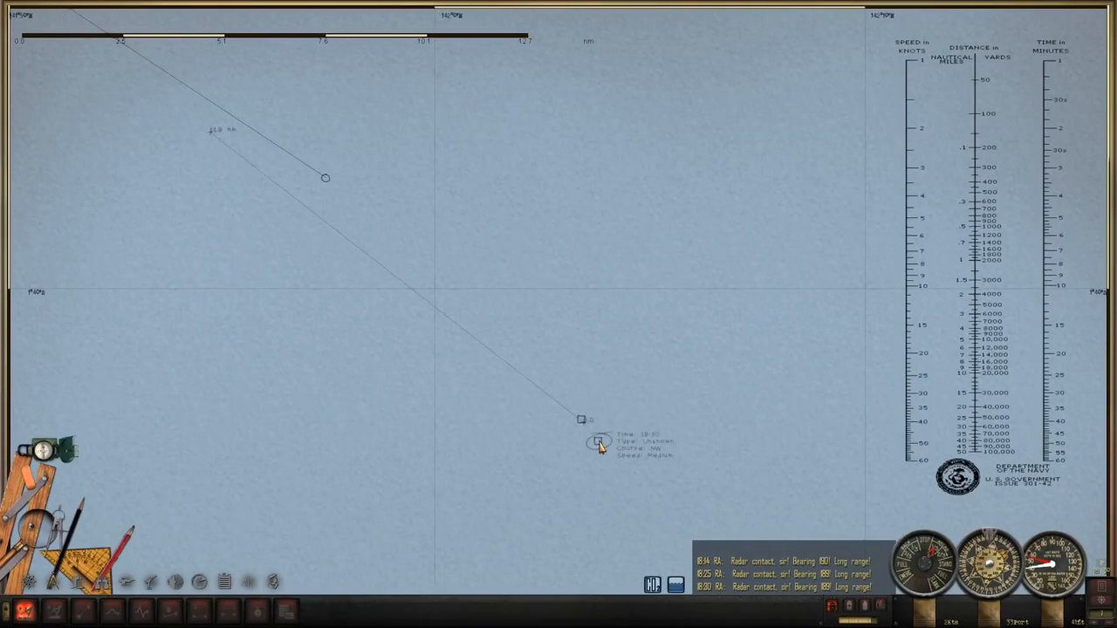
mouse_move(622, 371)
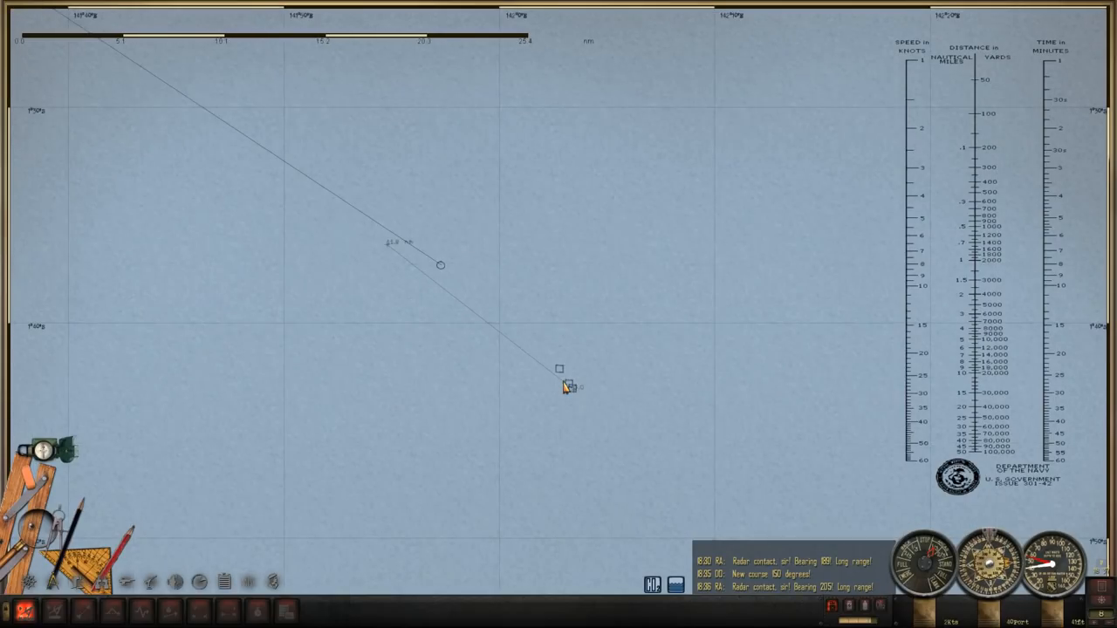
mouse_move(561, 345)
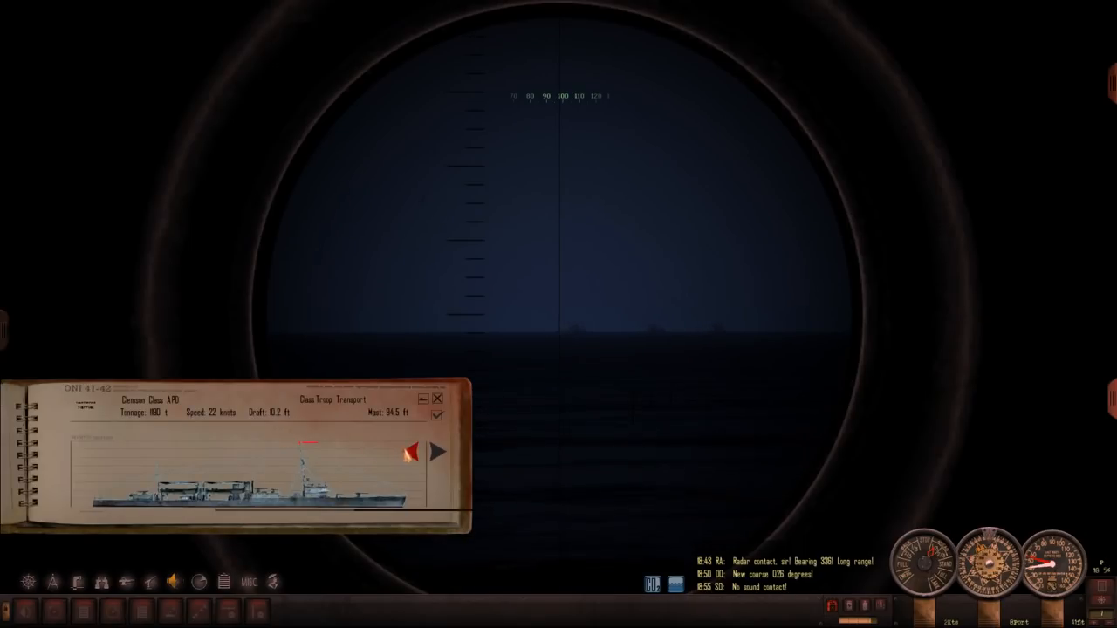
Browse cargo entries from Landing Ship Tank through Haruna Maru, Akita Maru and Coastal Composite Freighter onward.
left_click(437, 452)
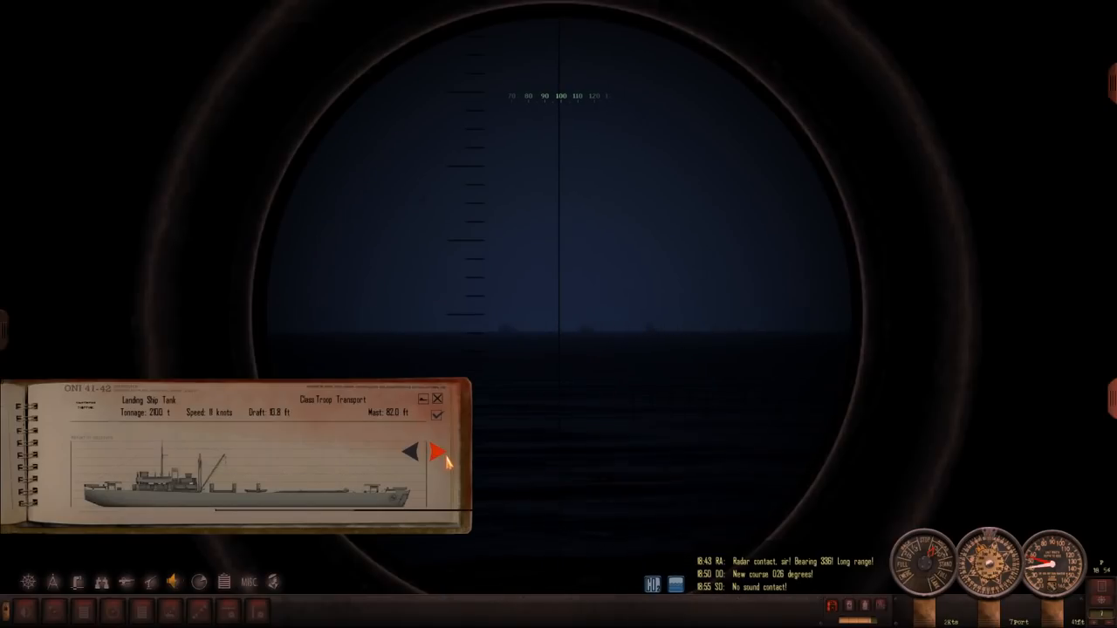
left_click(436, 453)
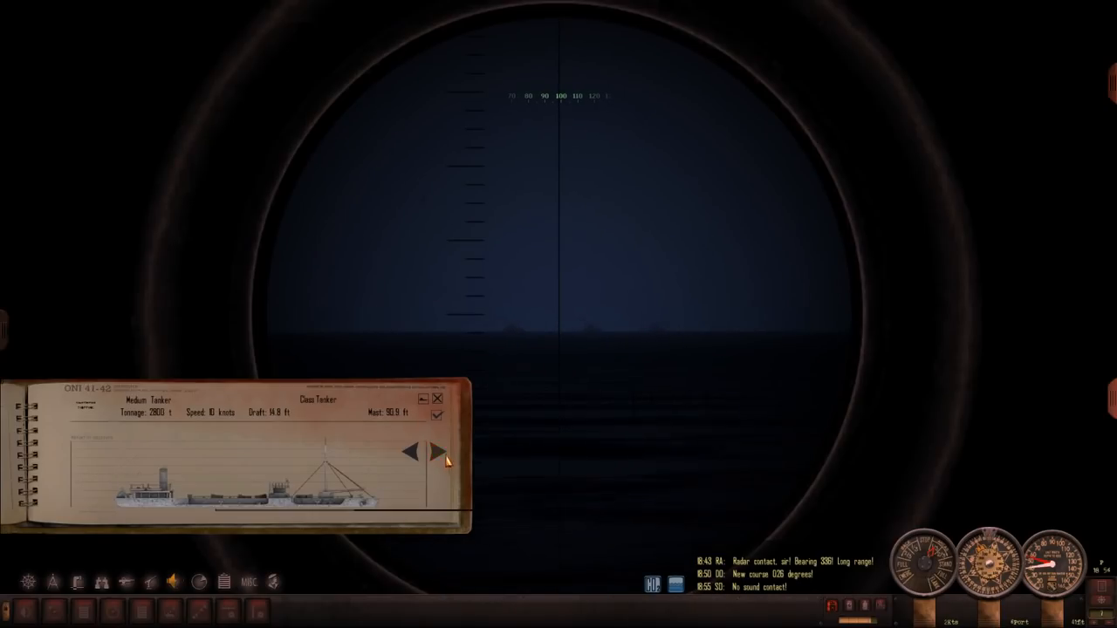
left_click(436, 453)
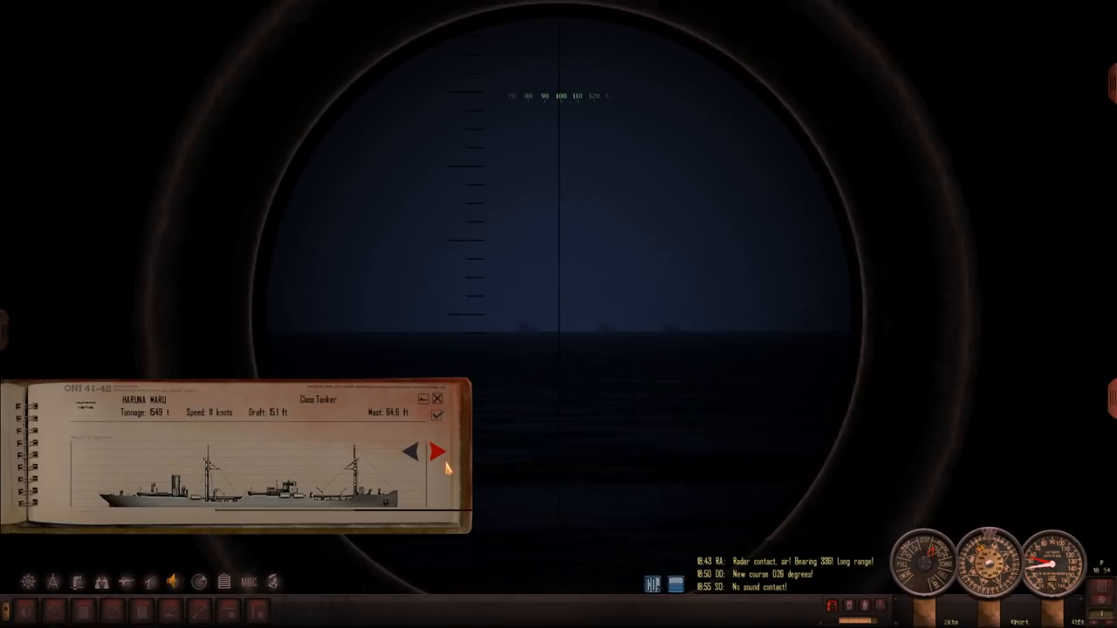
left_click(437, 452)
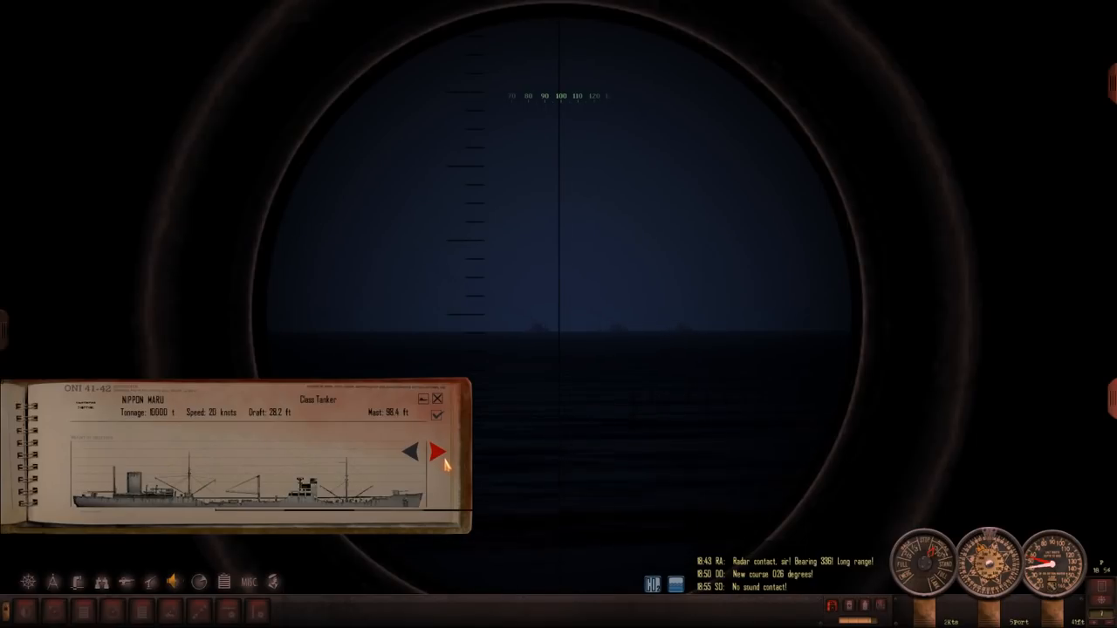
left_click(410, 452)
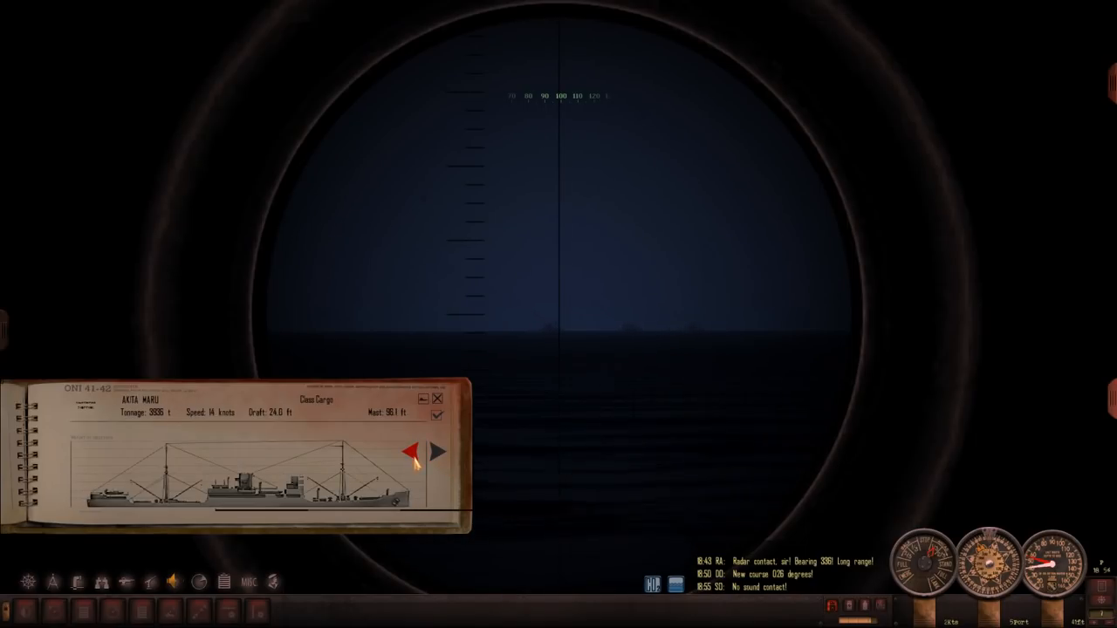
left_click(413, 451)
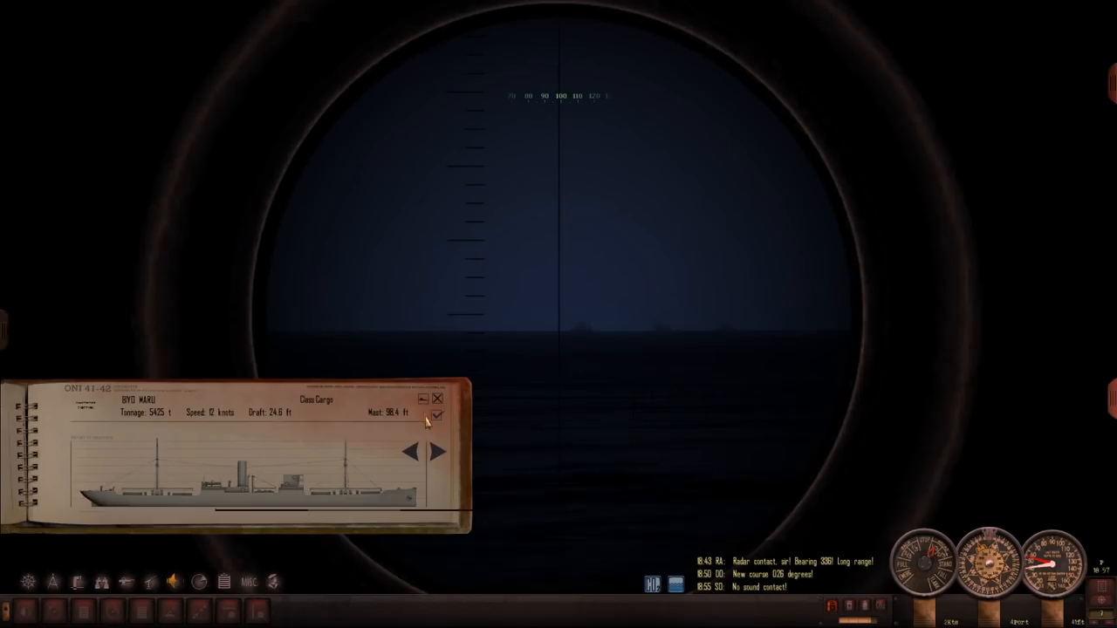
left_click(439, 453)
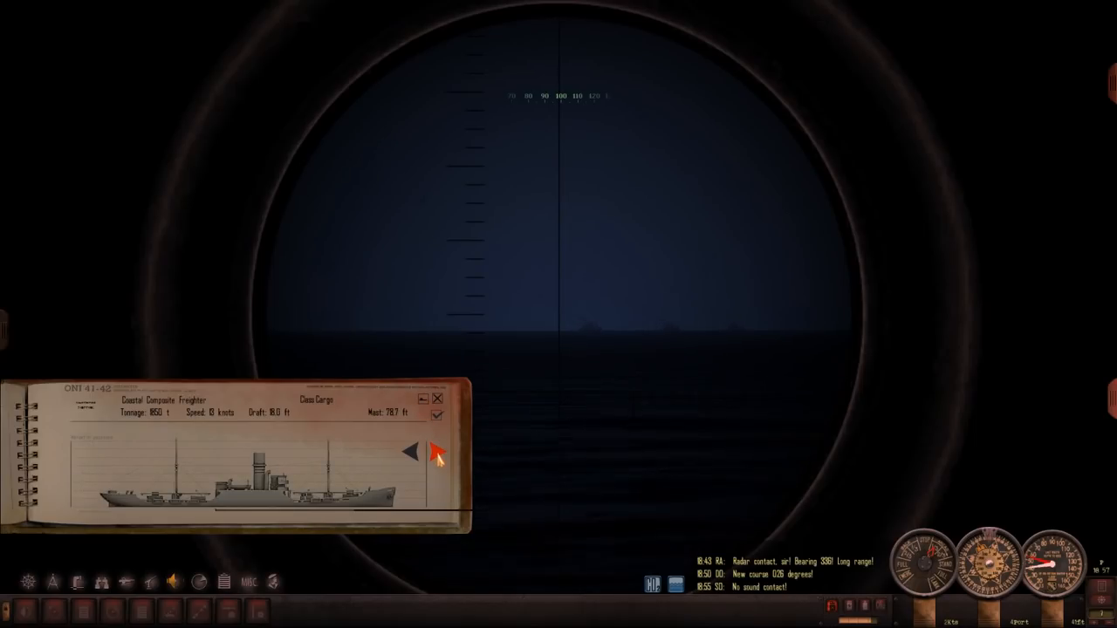
left_click(437, 452)
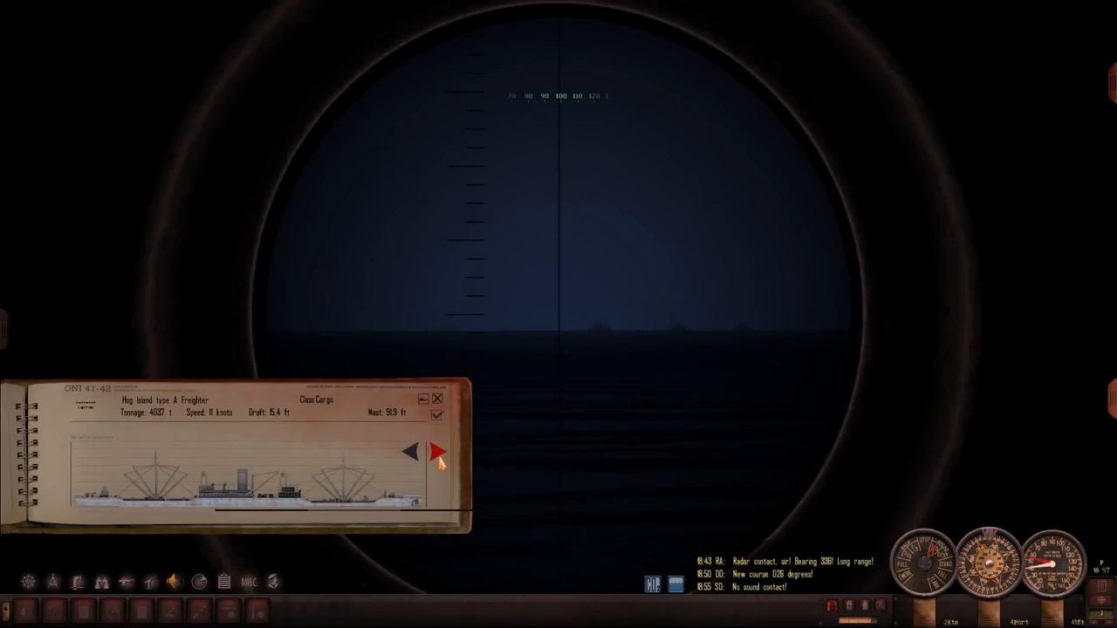
left_click(437, 452)
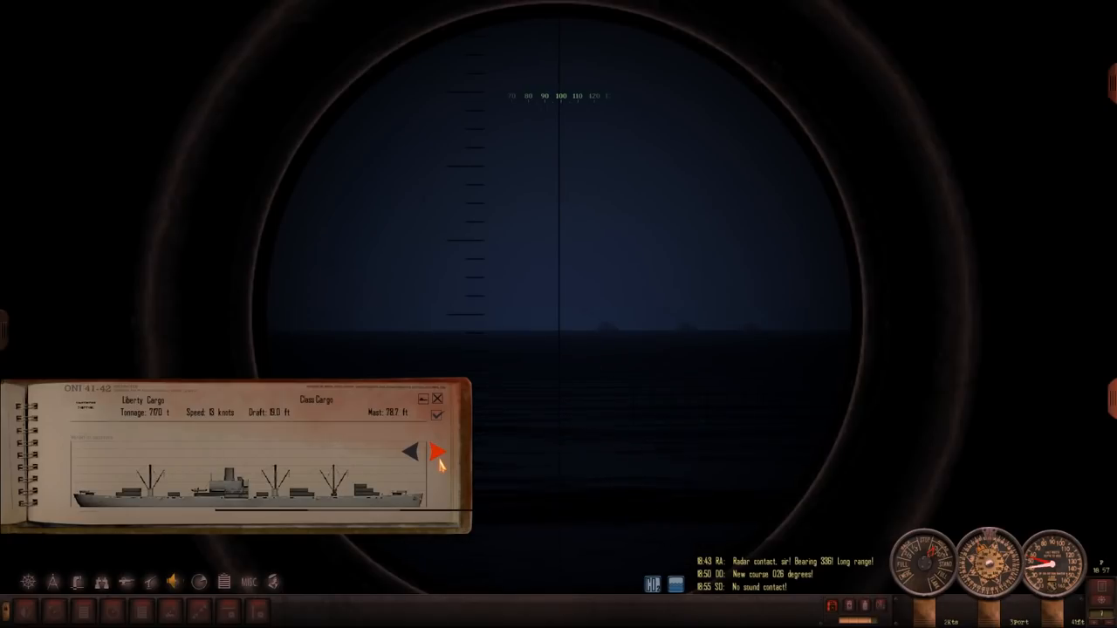
left_click(436, 451)
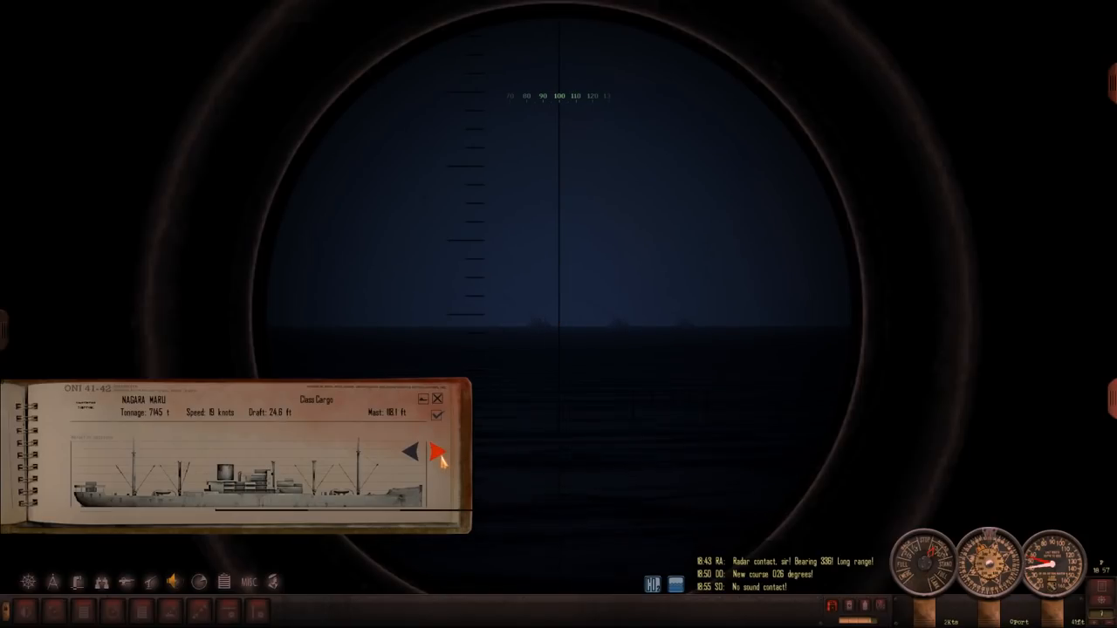
left_click(438, 452)
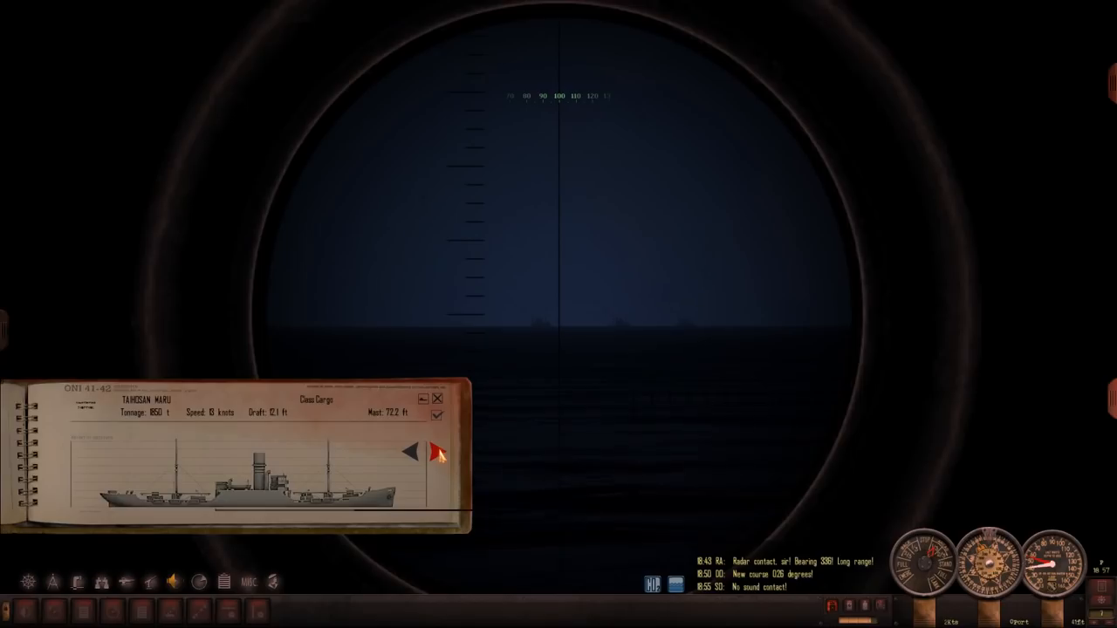
left_click(439, 451)
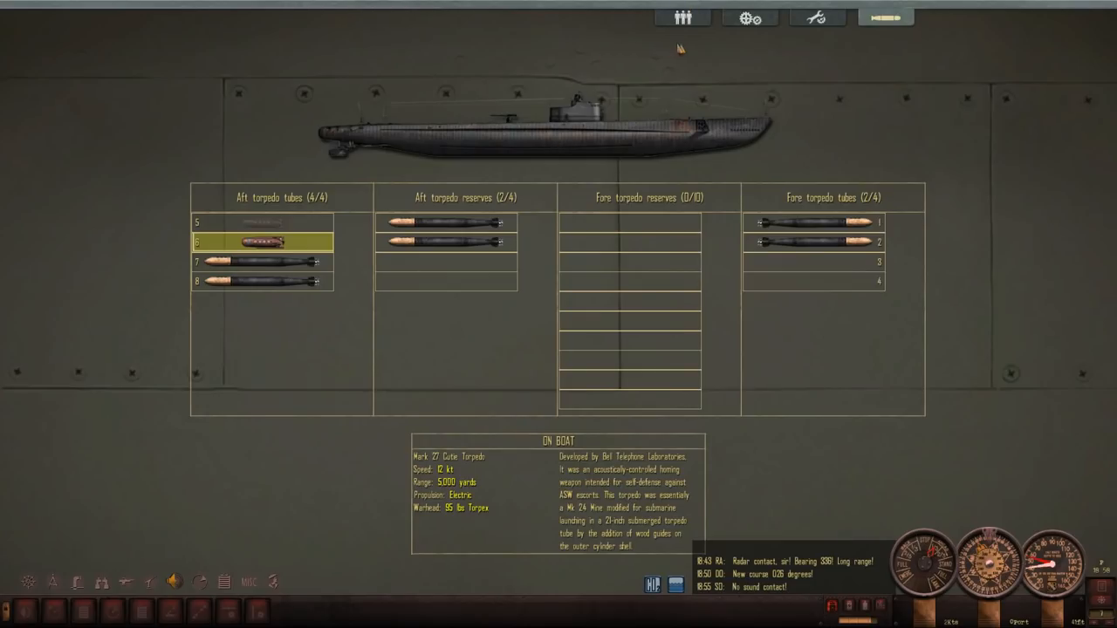
Move the Mark 27 Cutie from aft tube 6 into an empty aft reserve slot.
left_click(816, 18)
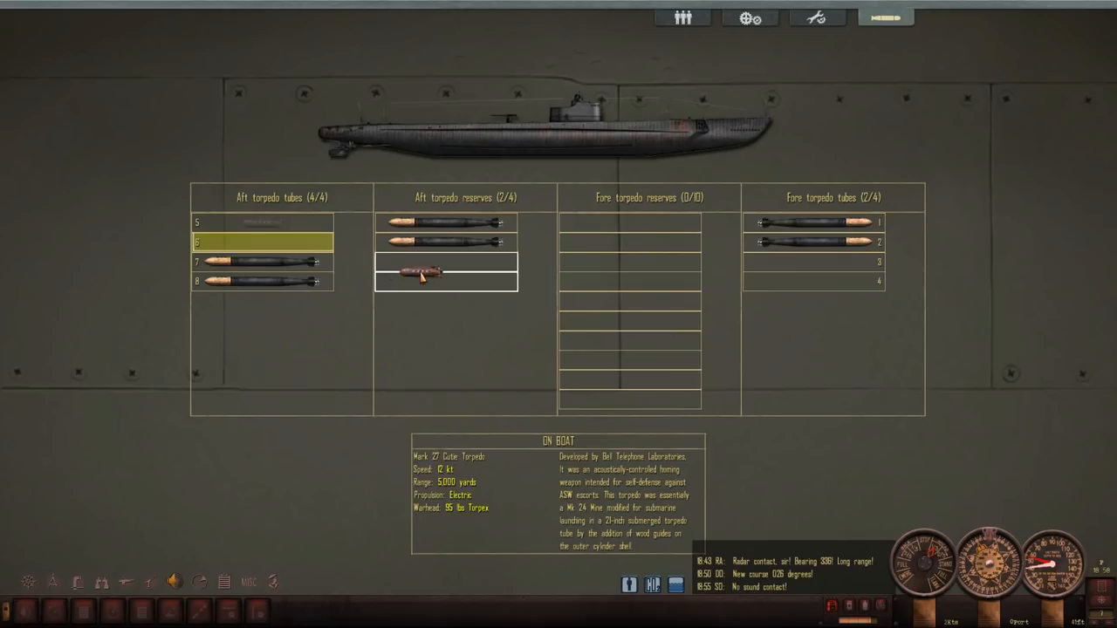
left_click_drag(427, 270, 262, 242)
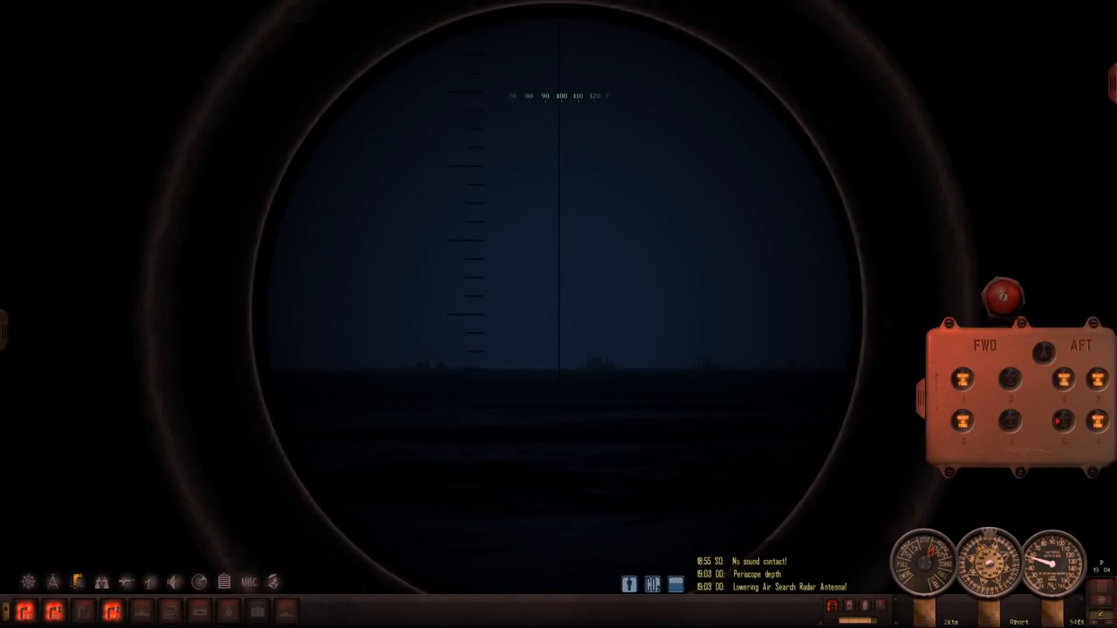
left_click(884, 17)
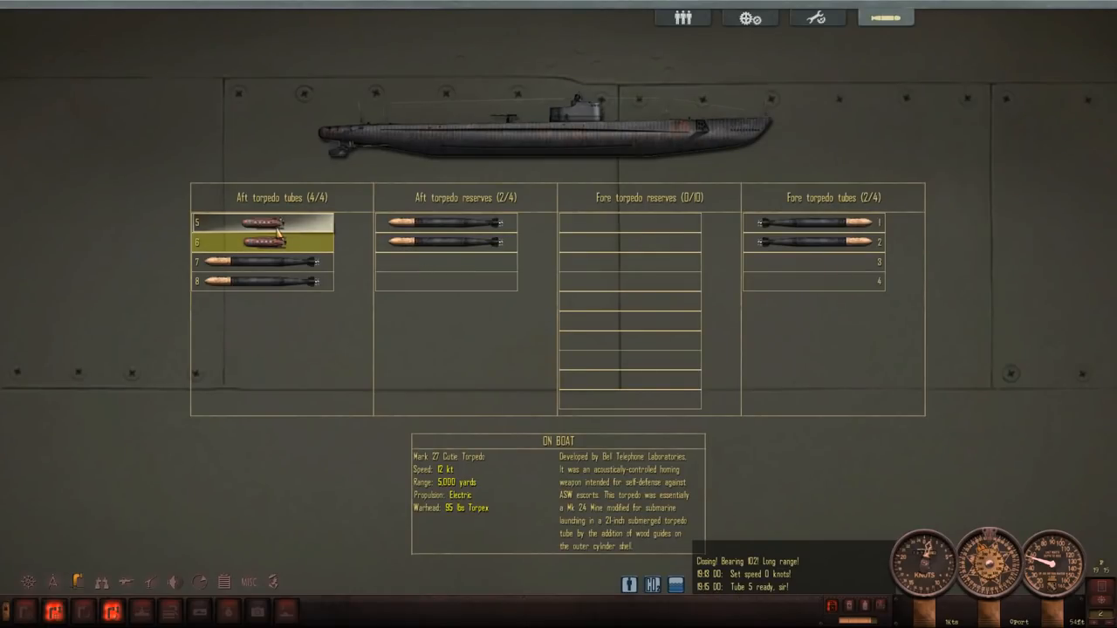
Check aft tube 6's Mark 27 Cutie reload progress until it is loaded.
left_click(261, 241)
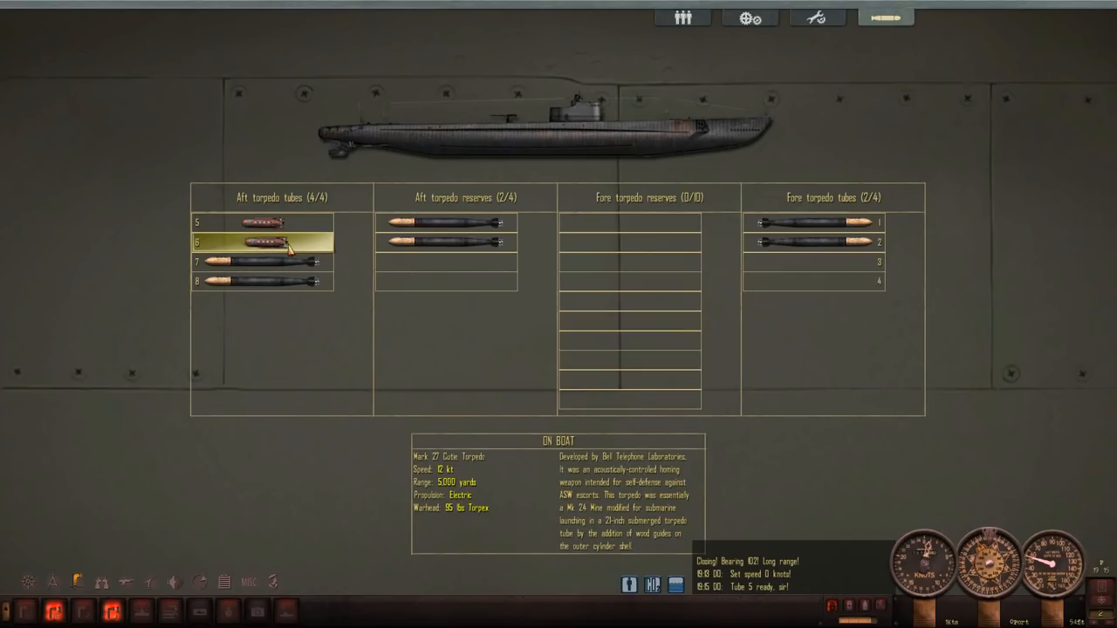
mouse_move(262, 242)
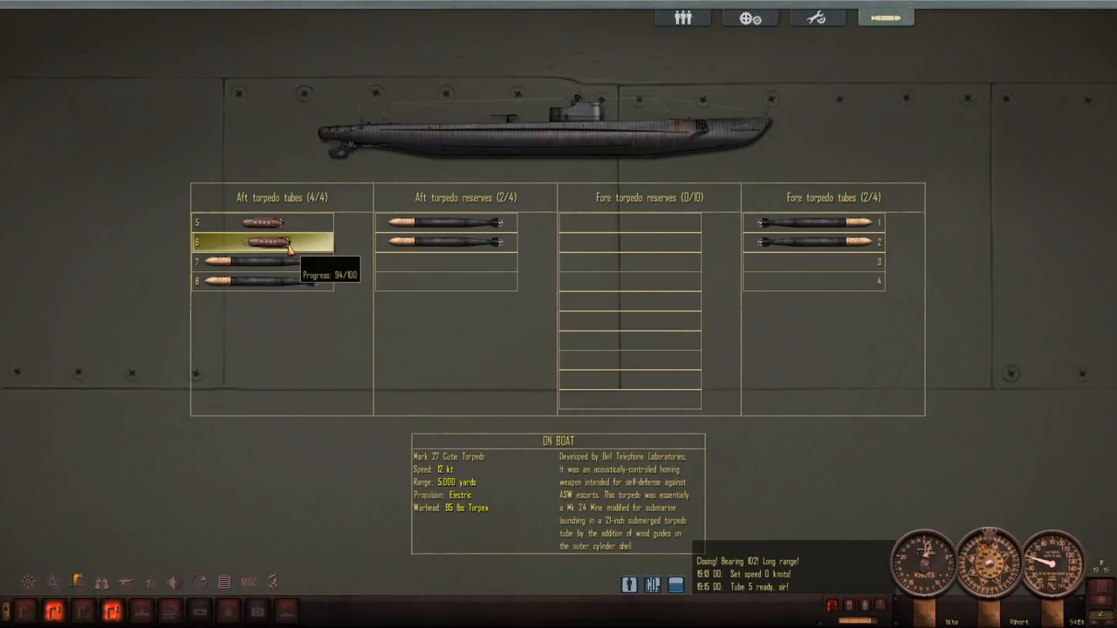
mouse_move(253, 327)
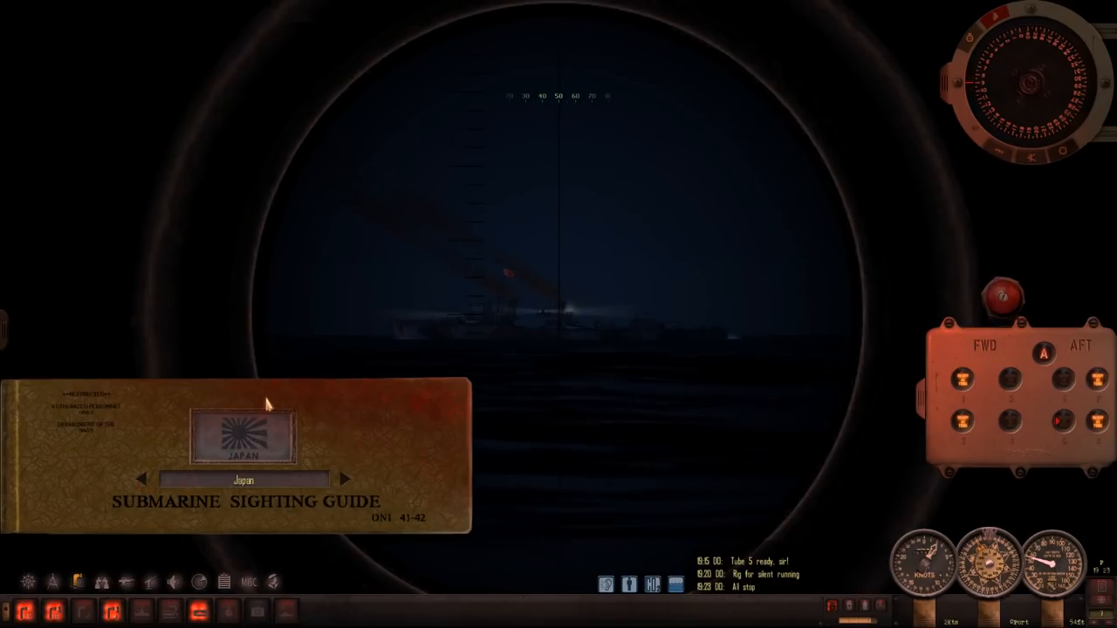
Page the guide's Japanese warship entries to the Fubuki destroyer and confirm it as target.
left_click(345, 479)
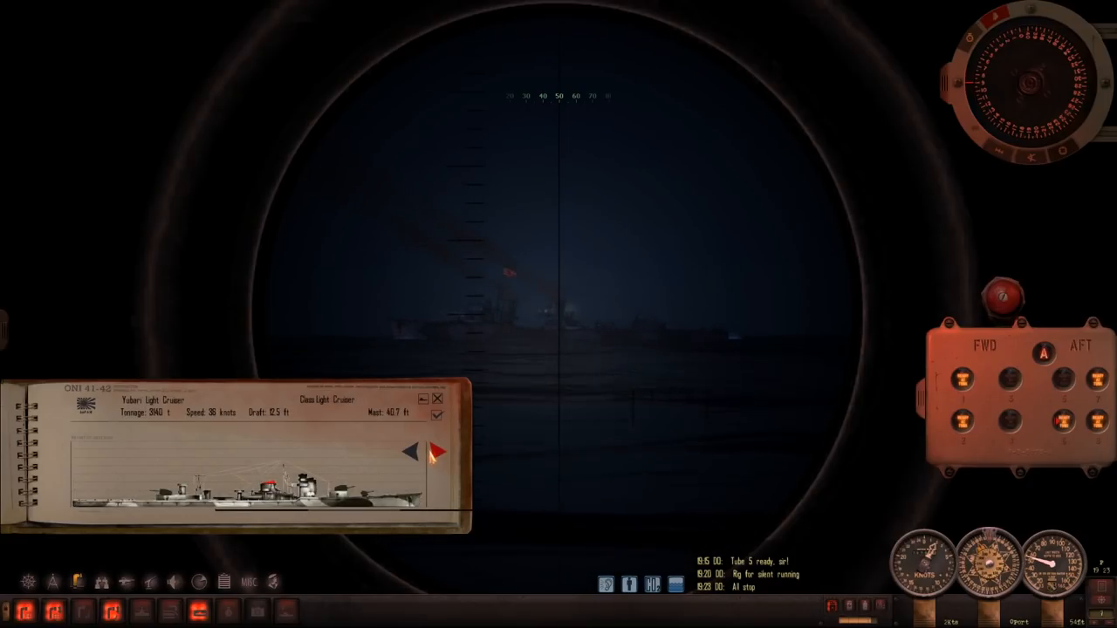
left_click(435, 451)
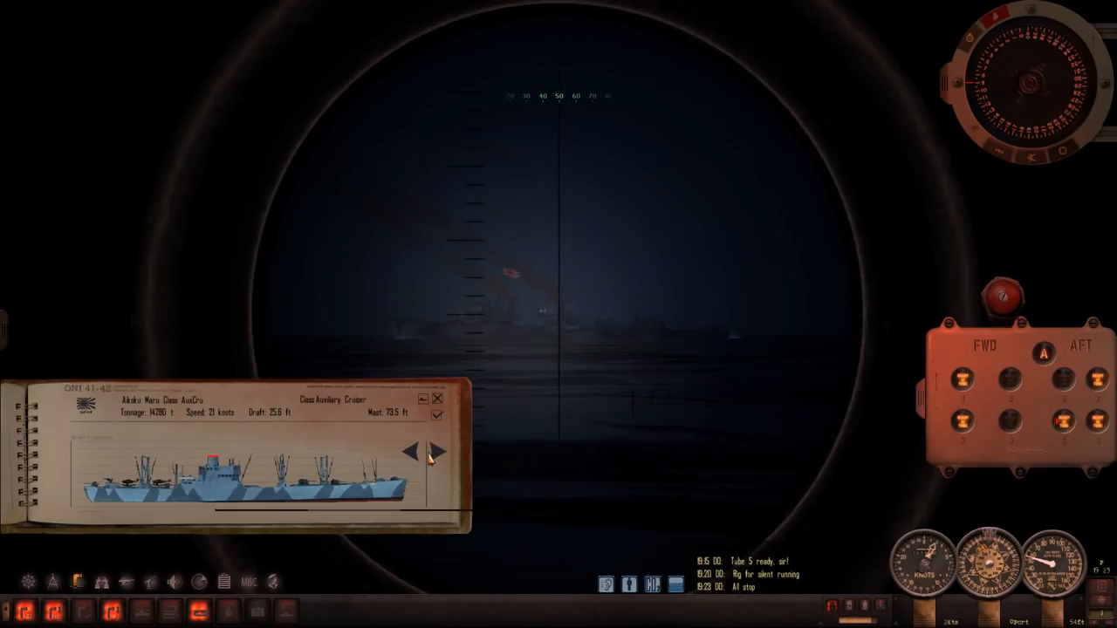
left_click(436, 452)
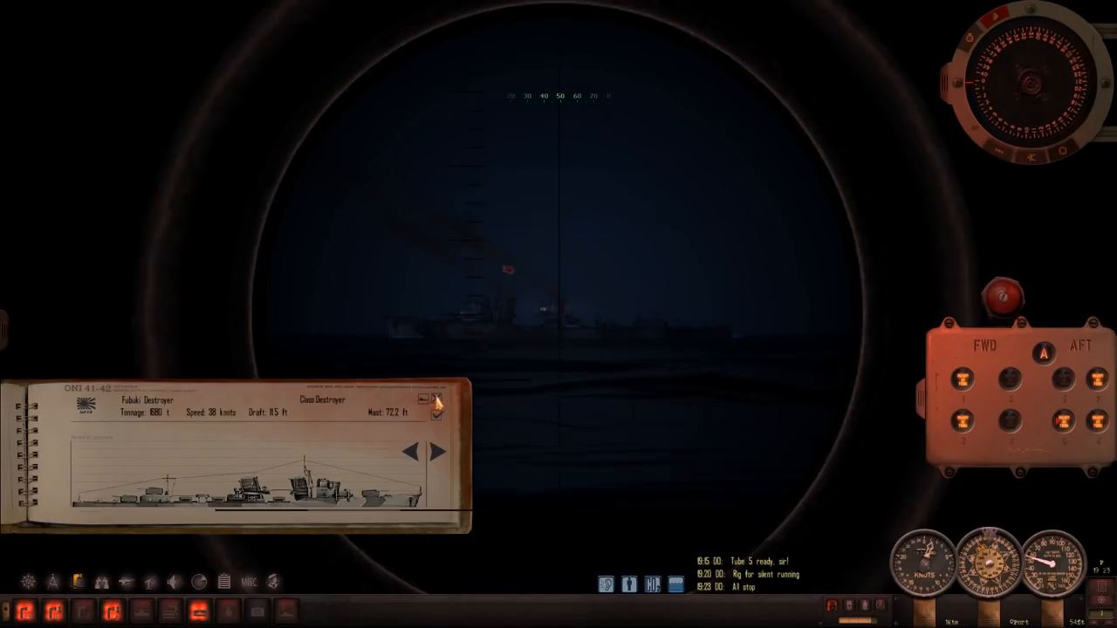
left_click(438, 400)
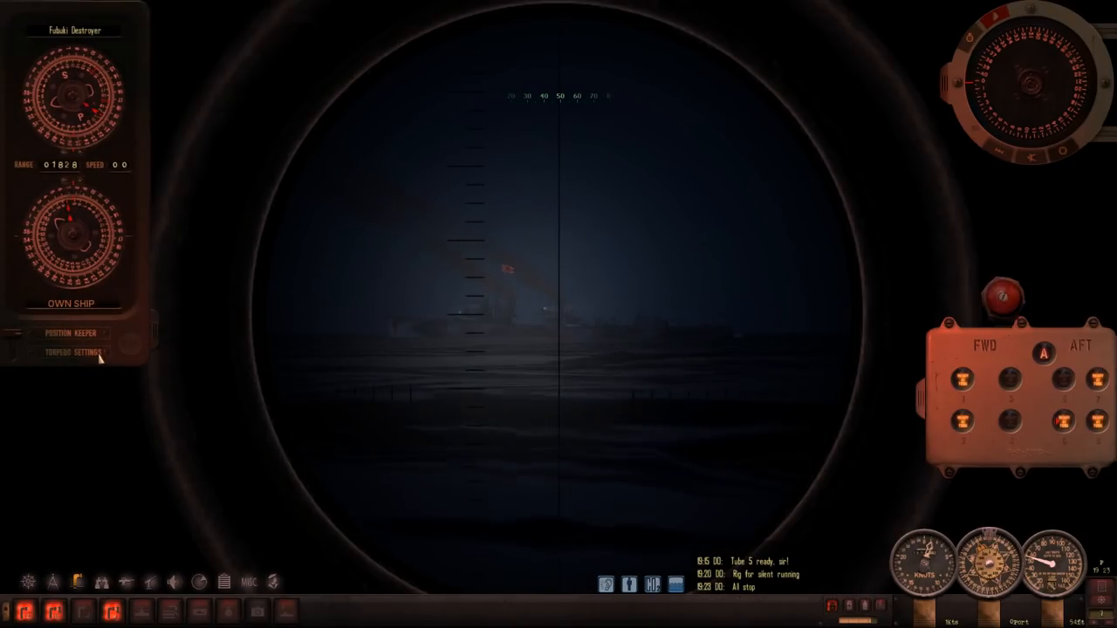
Show the torpedo speed, exploder, offset and depth dials on the TDC panel.
left_click(75, 353)
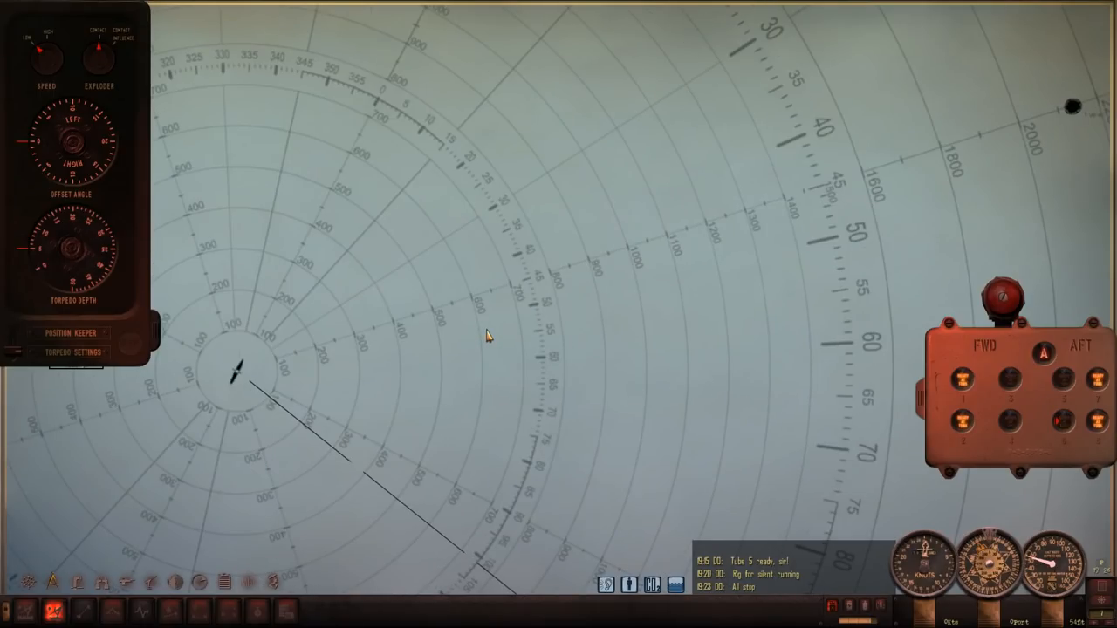
mouse_move(310, 457)
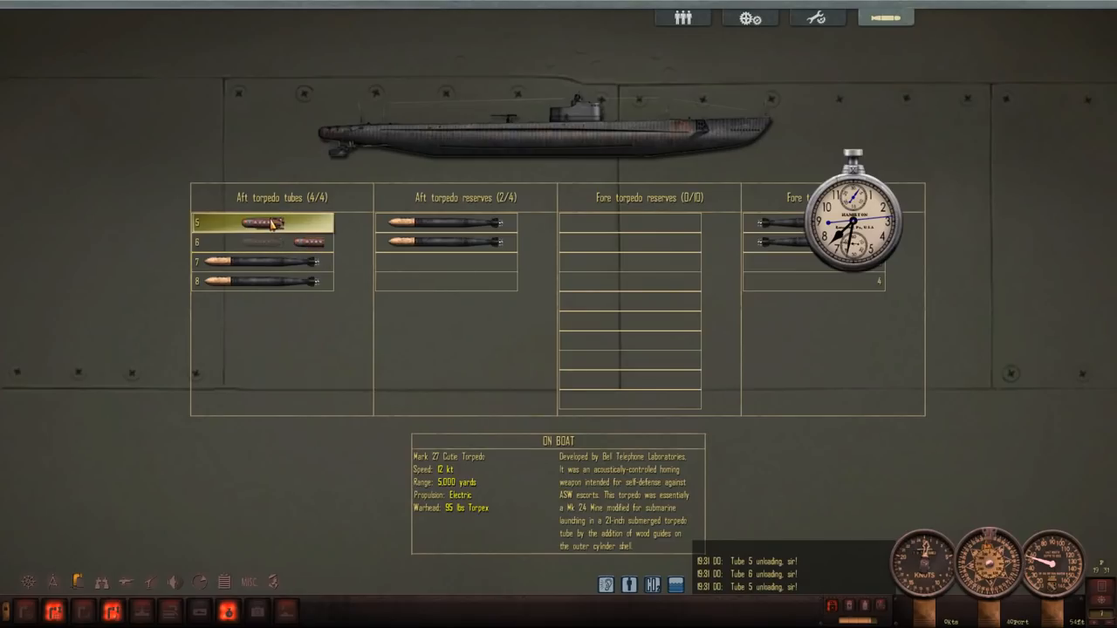
Start unloading the Mark 27 Cutie torpedo from aft tube 5.
left_click(261, 223)
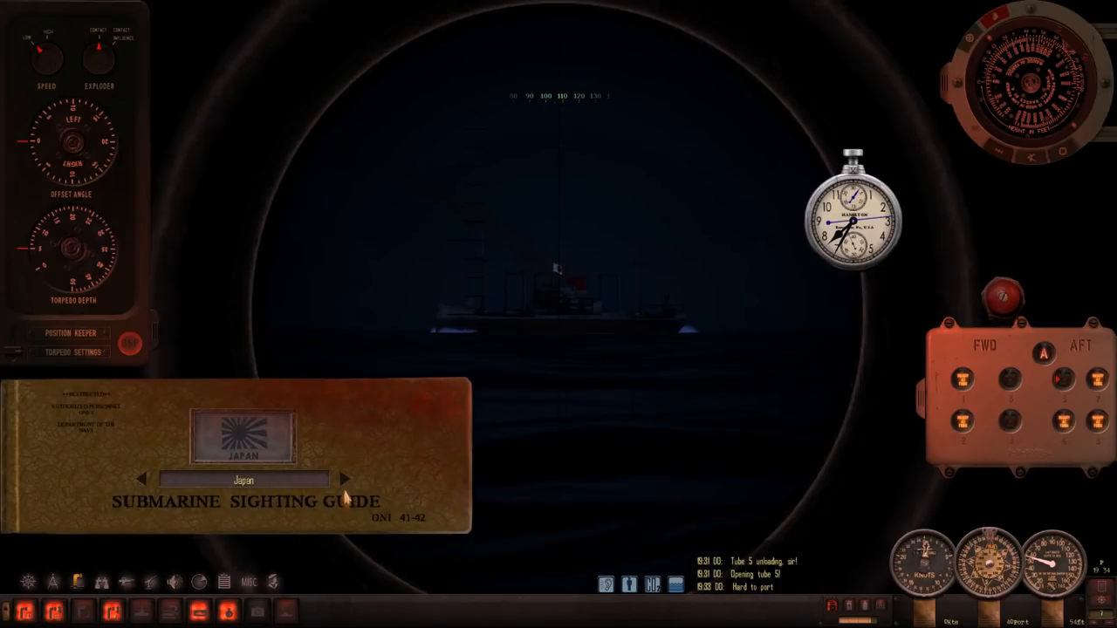
Page the guide's Japanese ship listings past Momoyama Maru toward the Hog Island type A freighter.
left_click(344, 479)
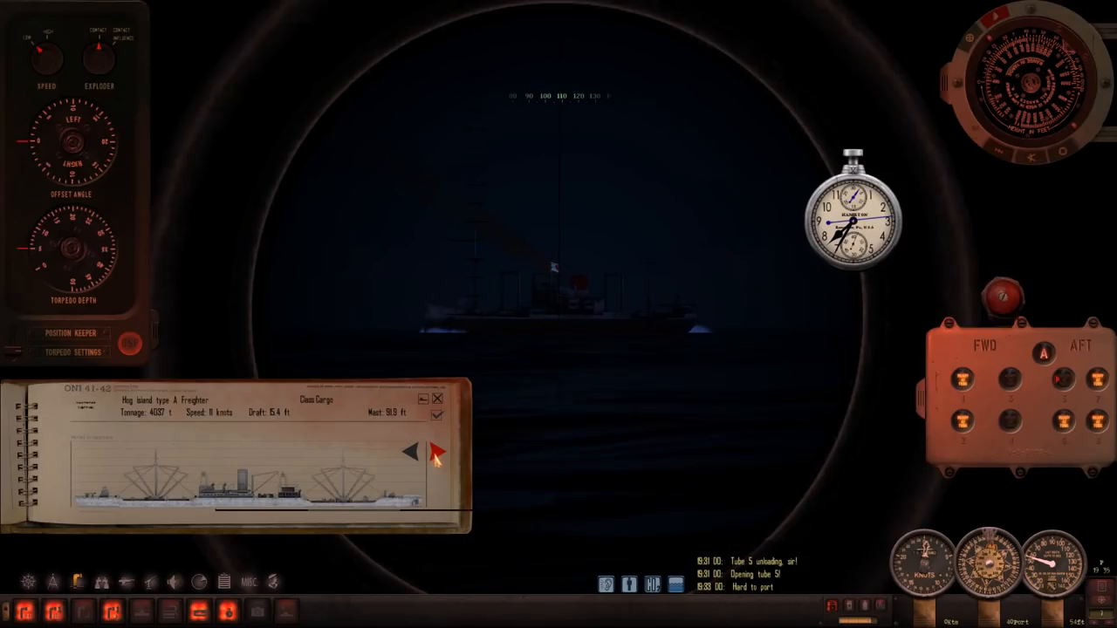
left_click(410, 451)
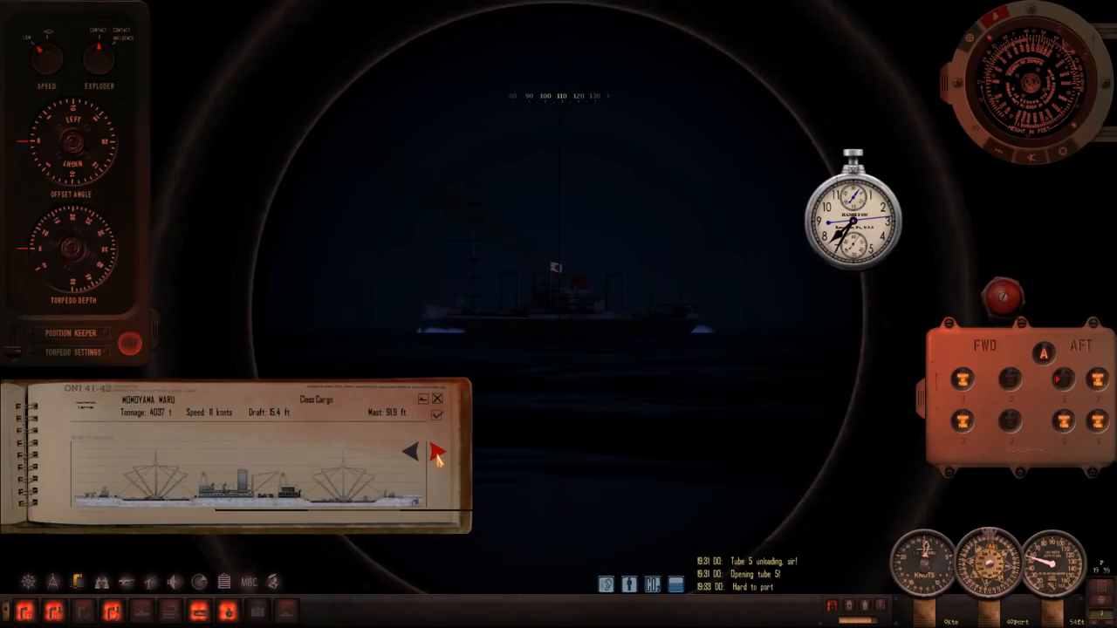
left_click(436, 452)
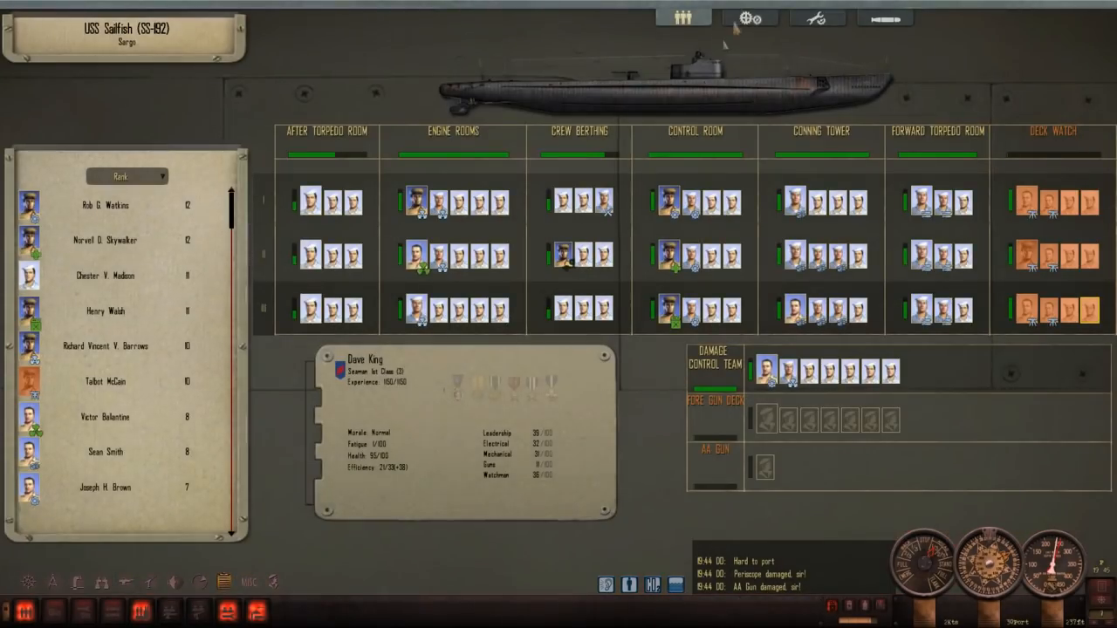
View the stats of the first crewman in the Damage Control Team row.
left_click(816, 18)
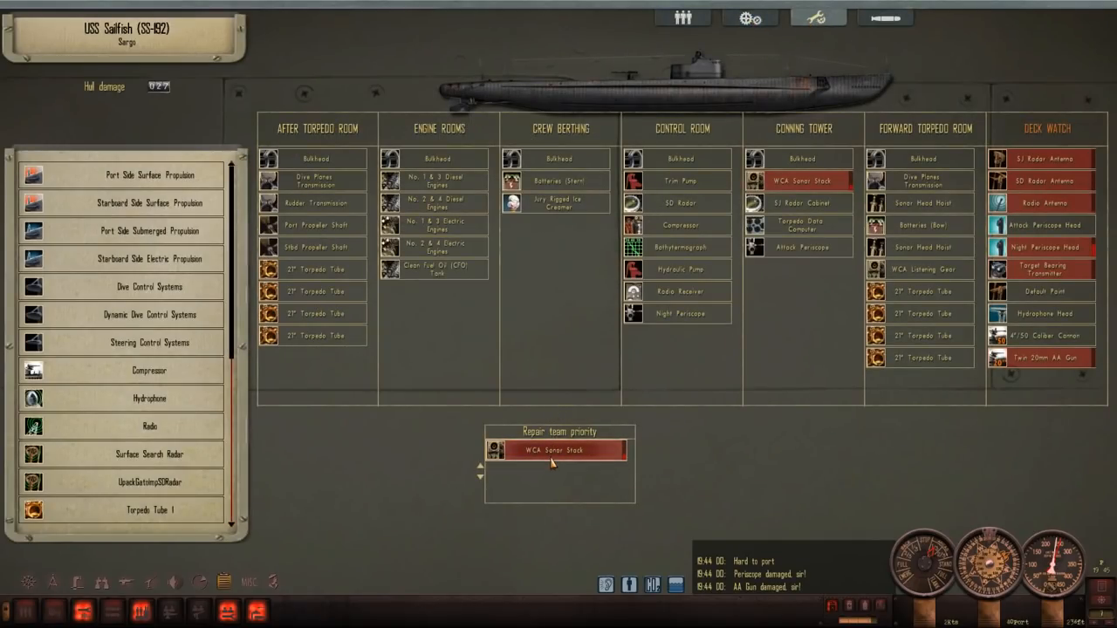
mouse_move(729, 407)
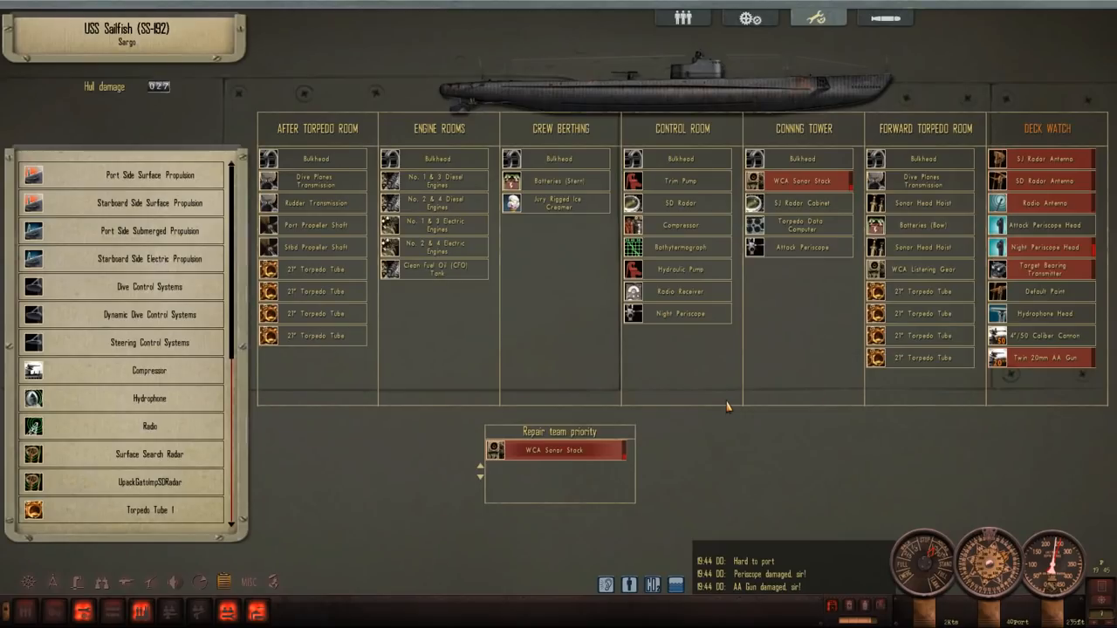
mouse_move(977, 272)
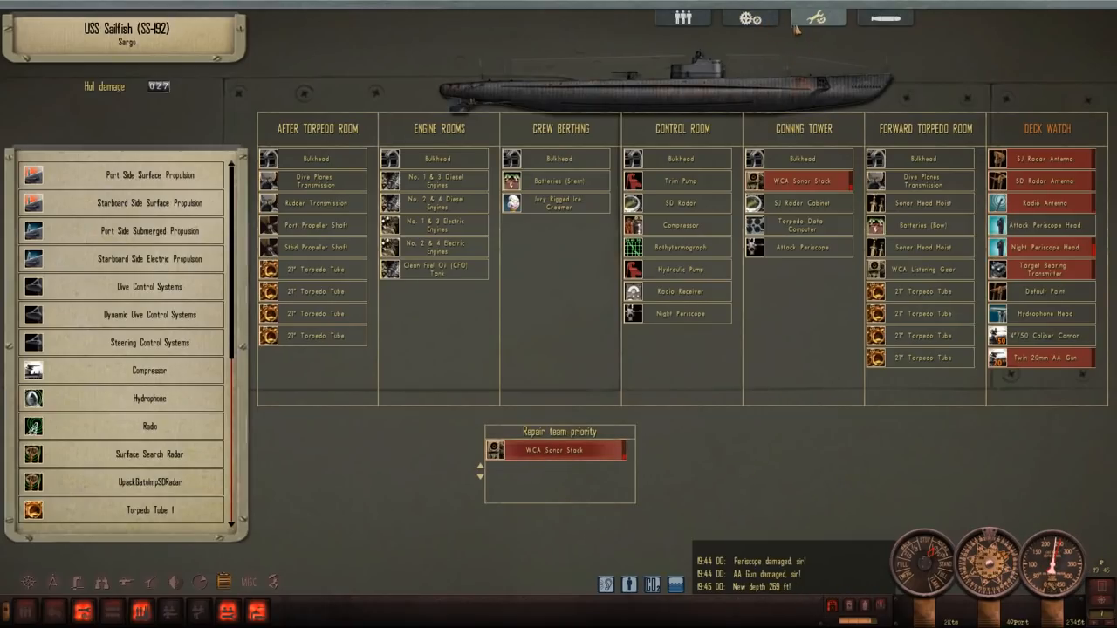
left_click(683, 18)
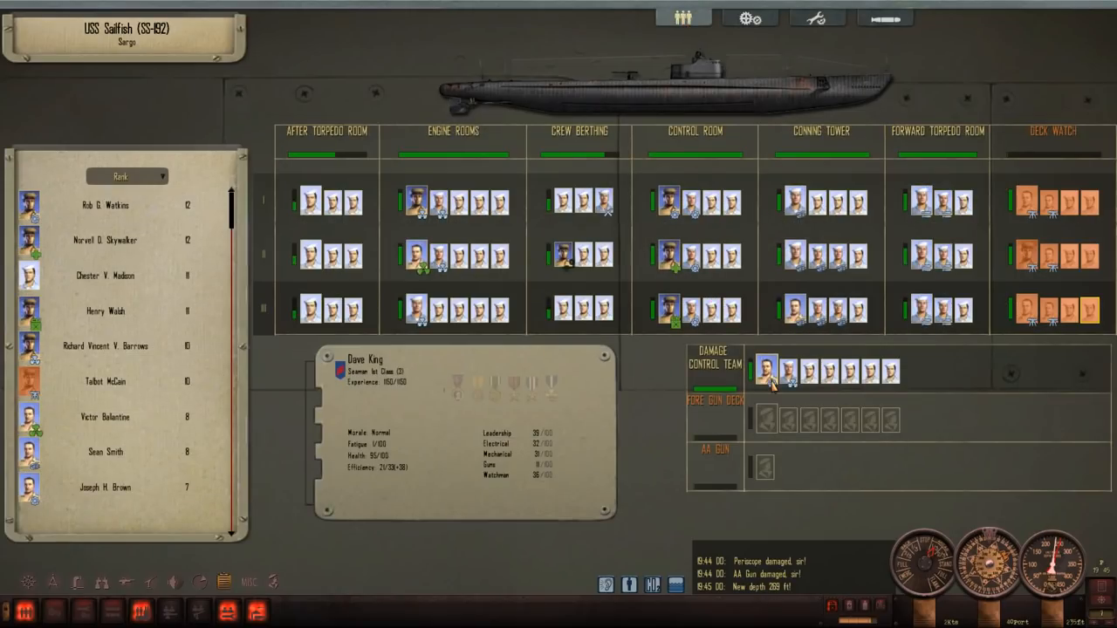
mouse_move(766, 370)
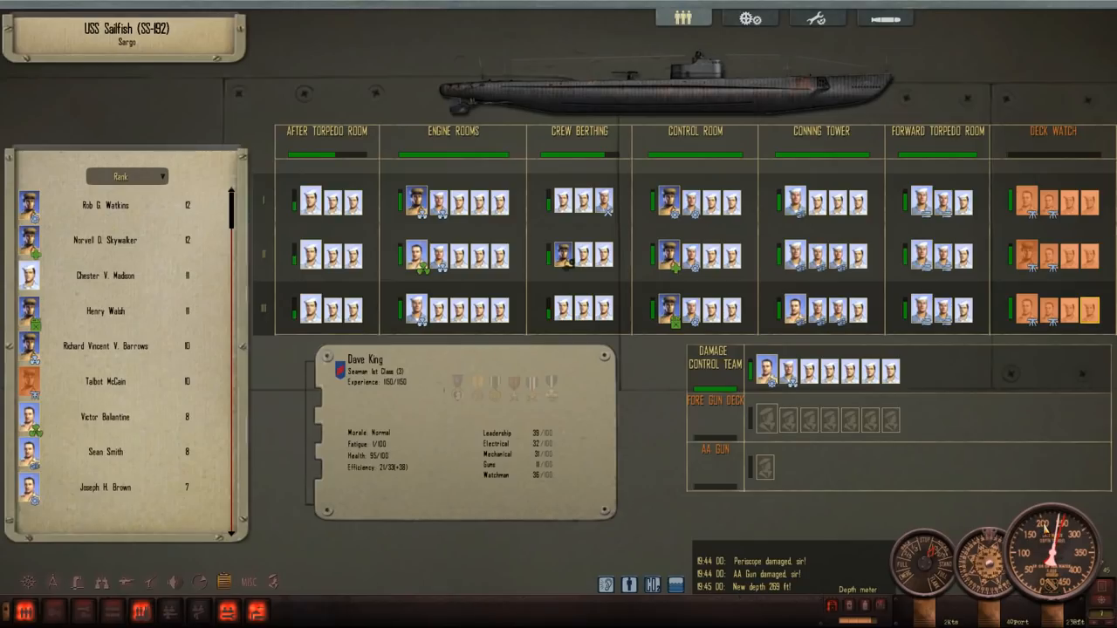
Switch from equipment to the damage overview and scroll the damaged systems list.
left_click(749, 17)
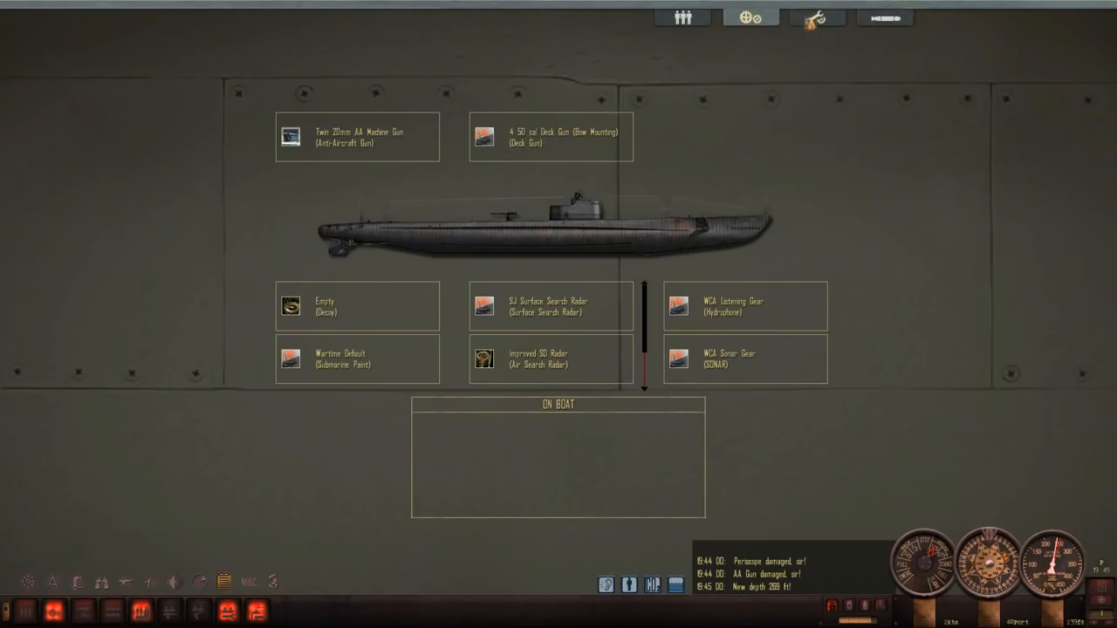
left_click(816, 17)
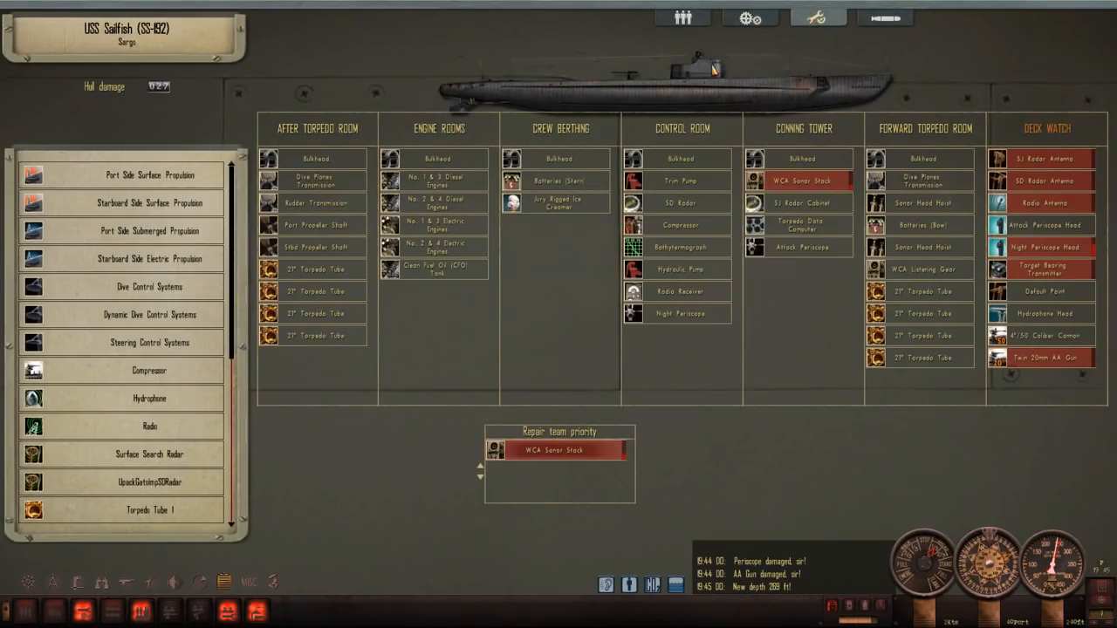
mouse_move(711, 70)
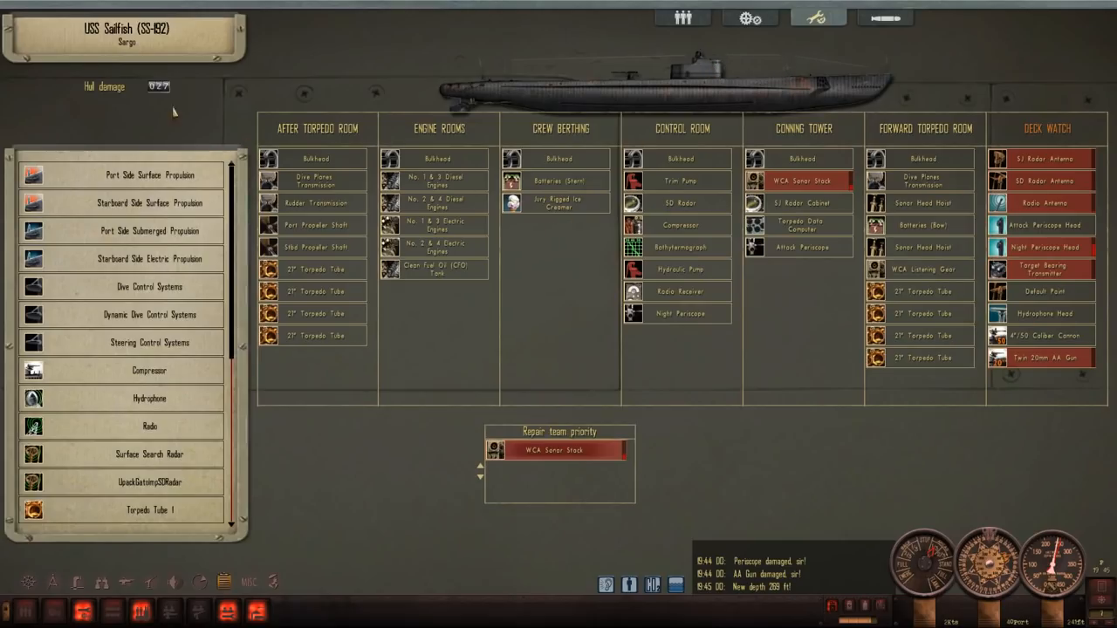
scroll("down", 3)
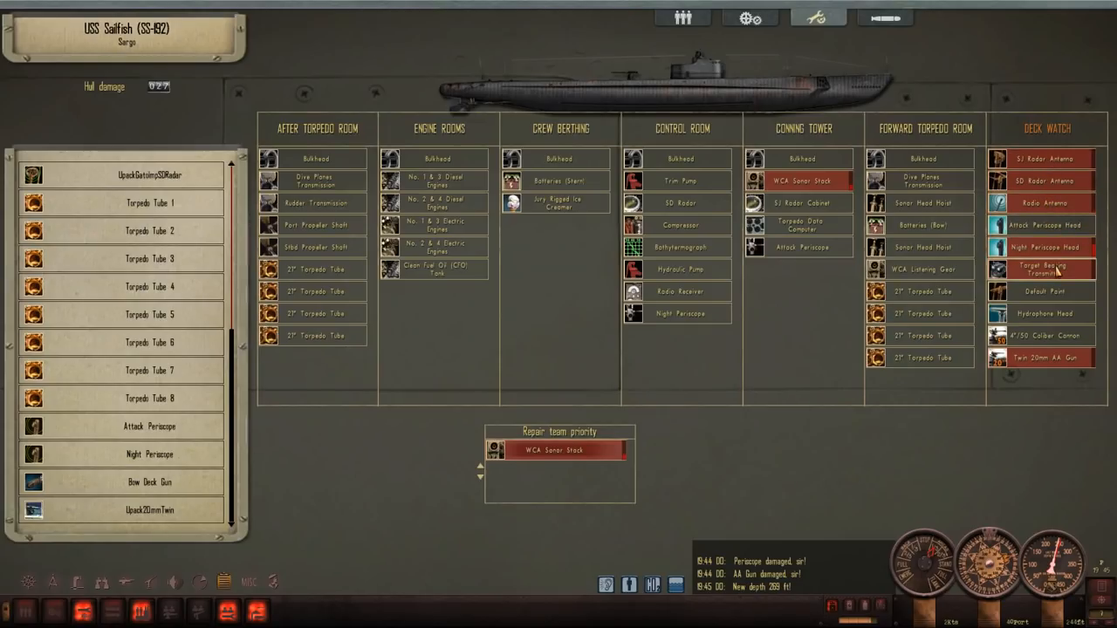
mouse_move(1047, 271)
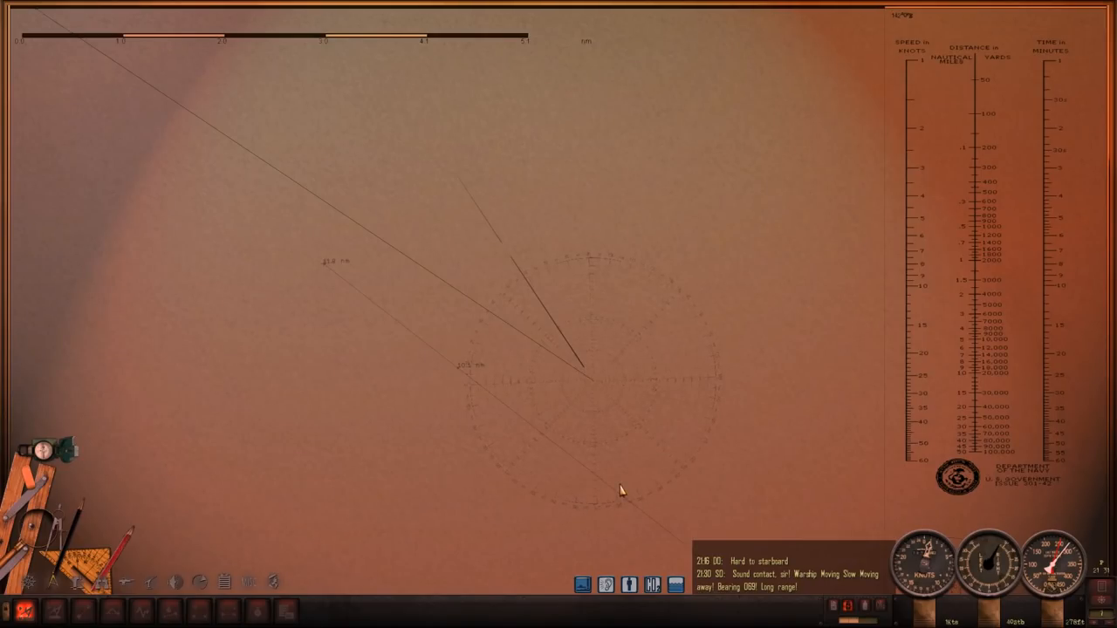
mouse_move(238, 467)
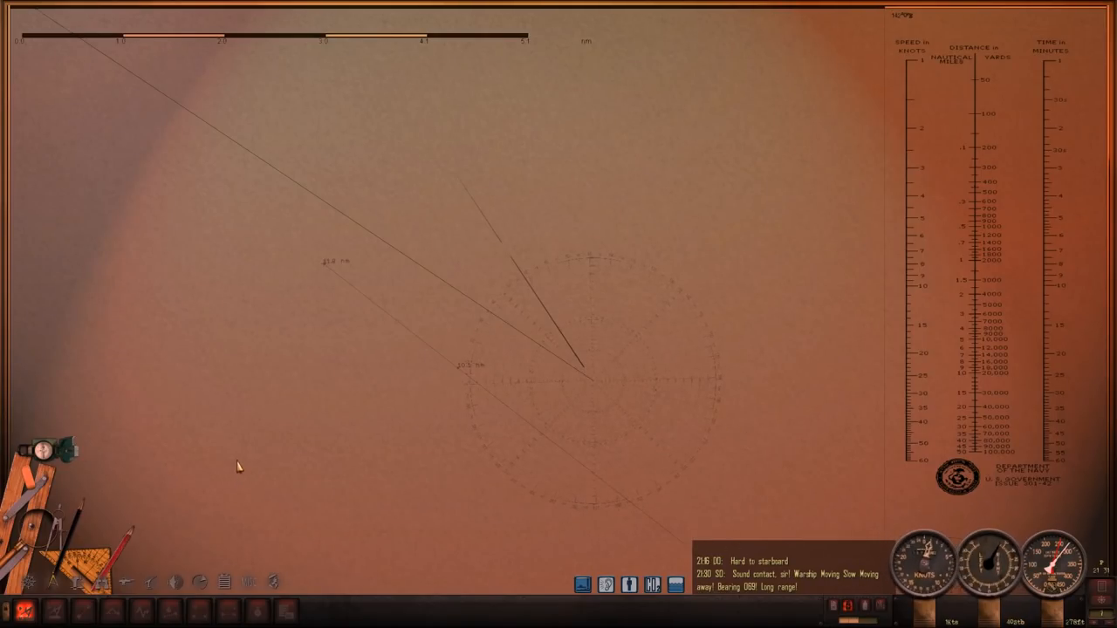
mouse_move(273, 392)
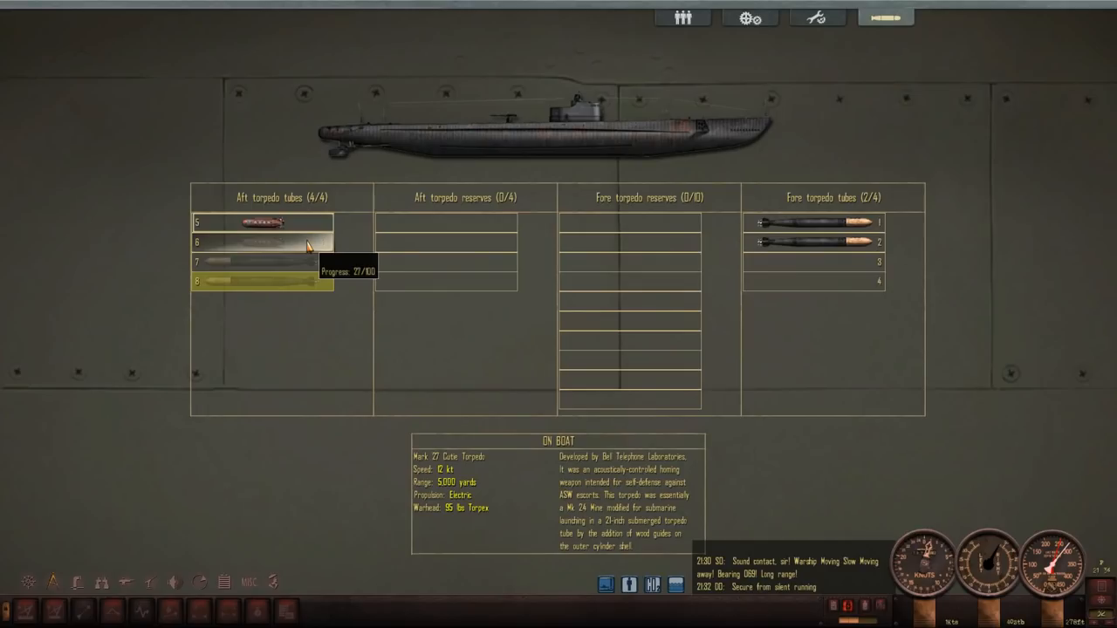
mouse_move(217, 536)
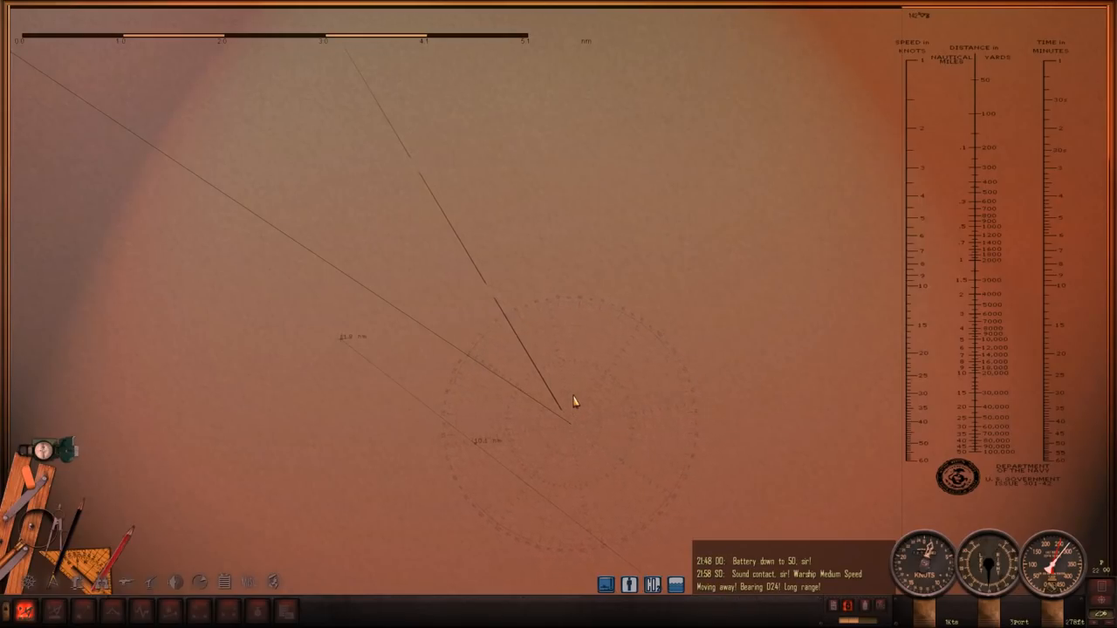
Check the navigation map and return to confirm aft tubes 5–8 are loaded.
scroll("down", 3)
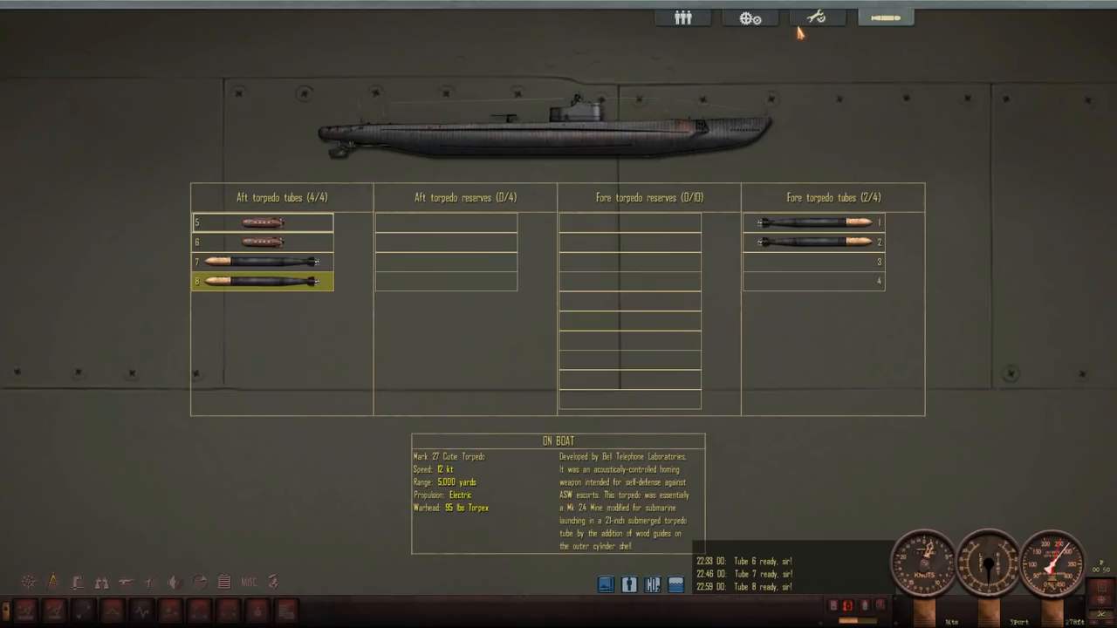
left_click(816, 16)
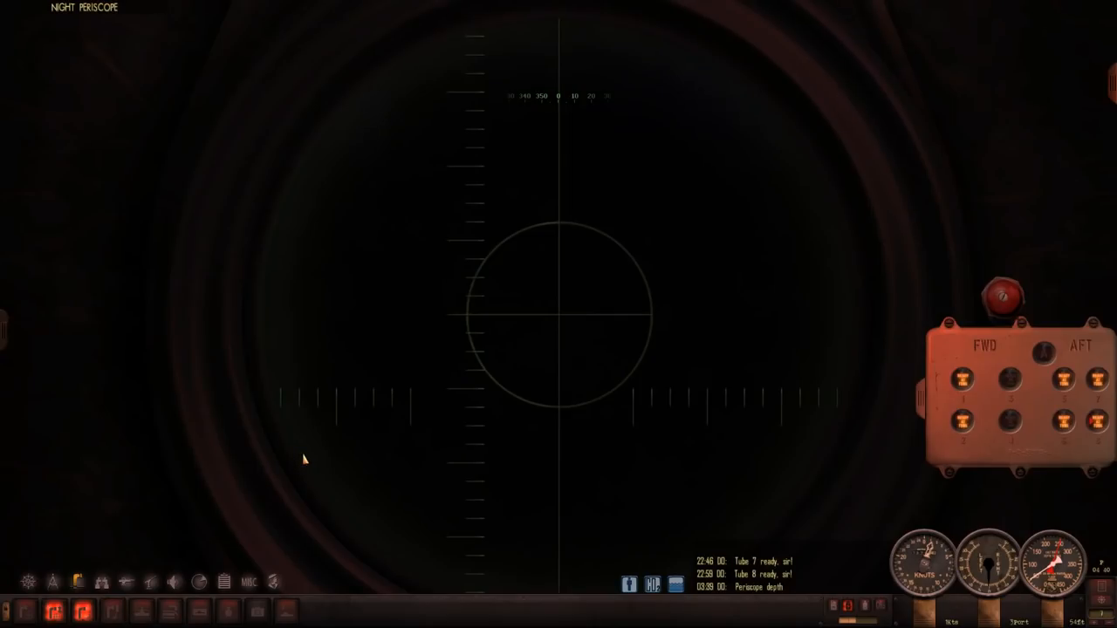
mouse_move(319, 458)
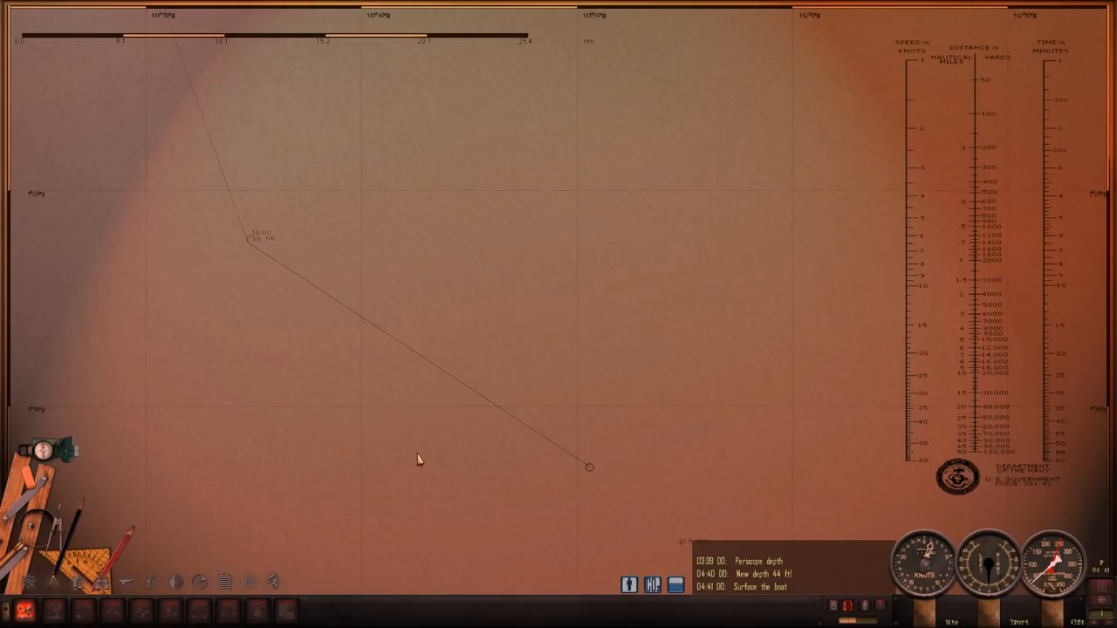
mouse_move(591, 367)
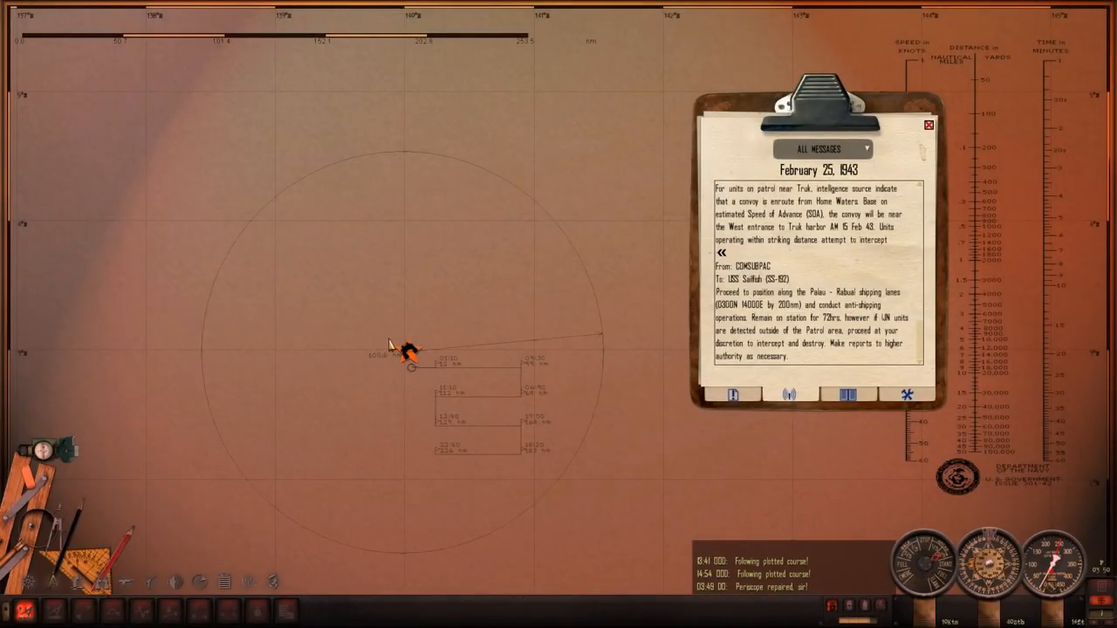
mouse_move(409, 340)
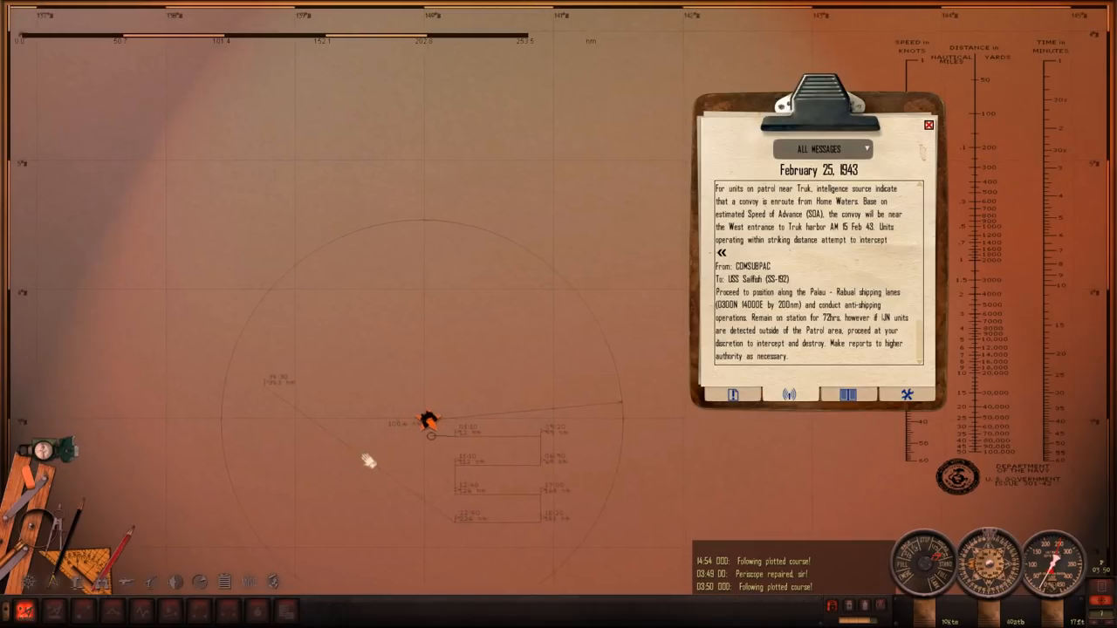
View the Mission Objectives, read the Captain's Log of ships sunk, then return to objectives.
left_click(818, 148)
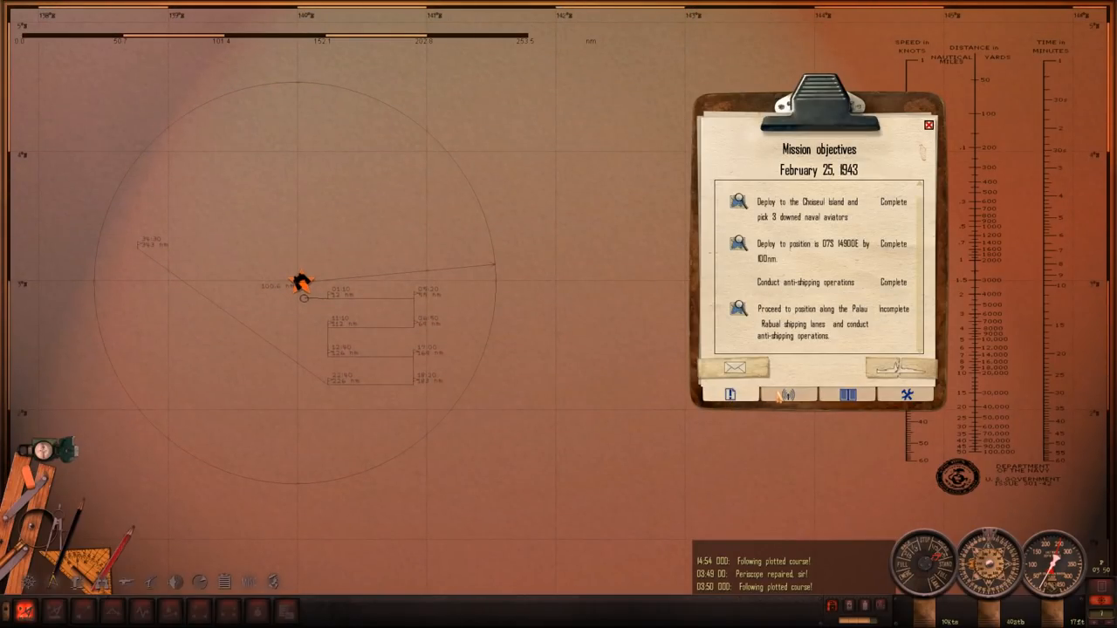
left_click(845, 395)
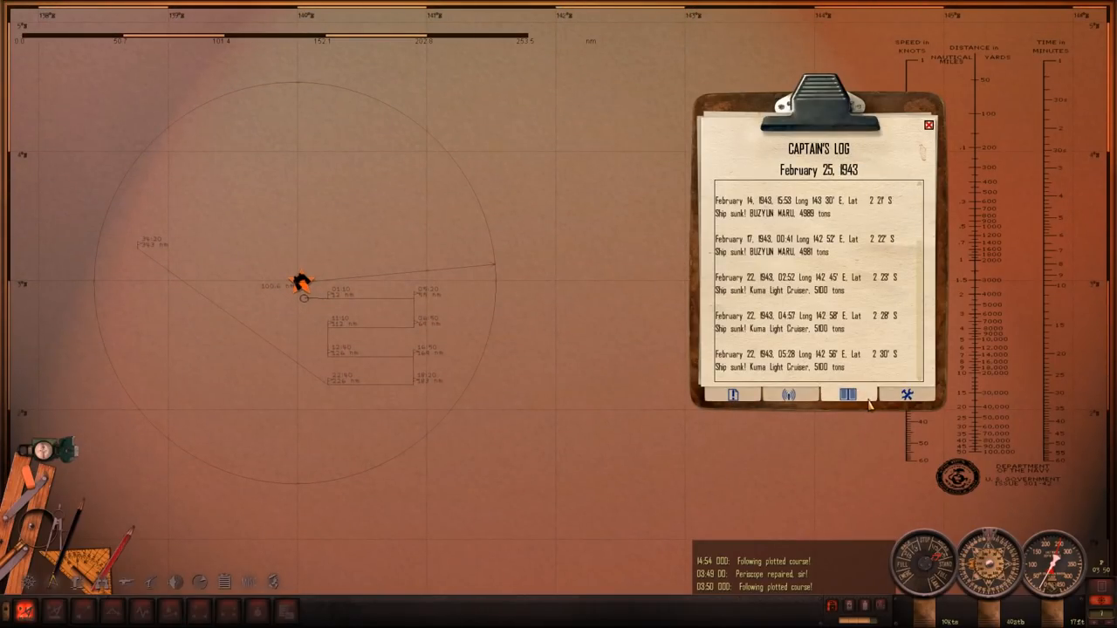
left_click(734, 395)
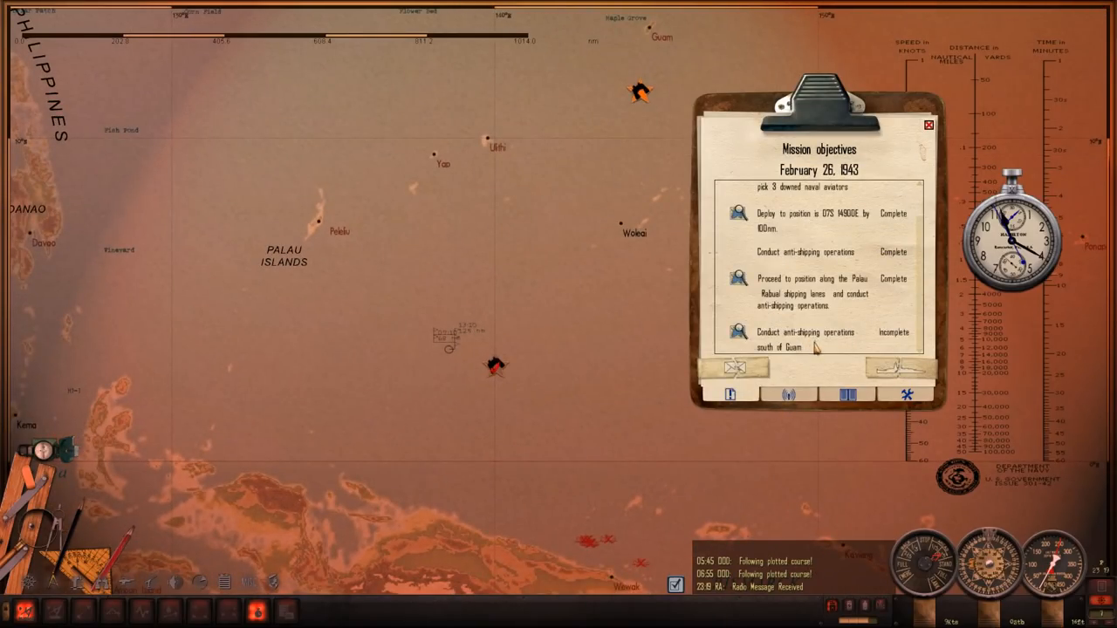
mouse_move(478, 323)
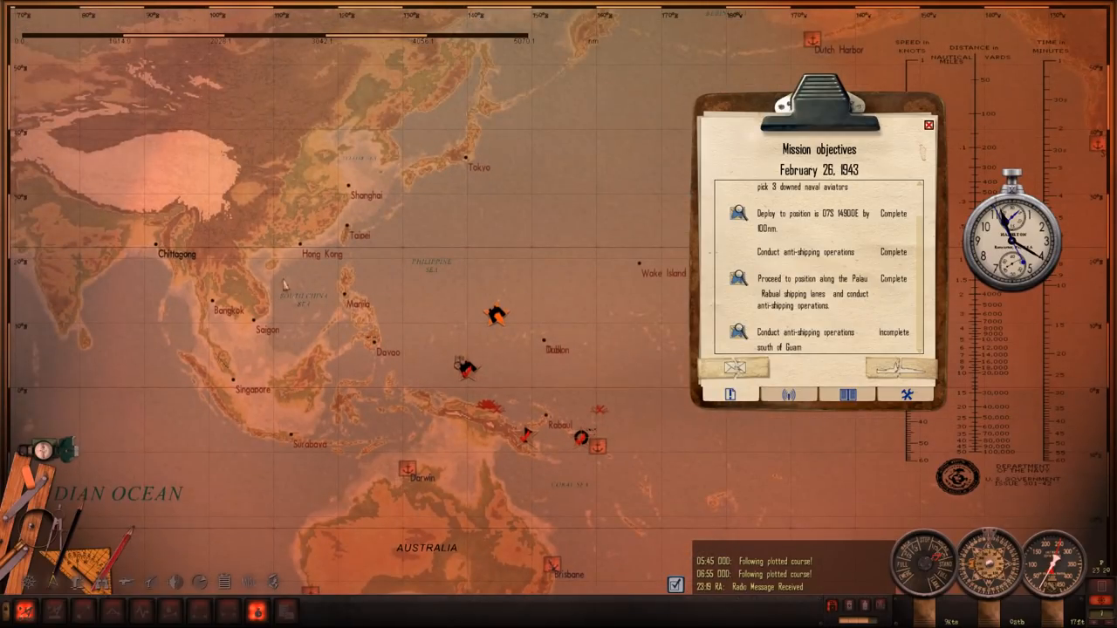
mouse_move(404, 337)
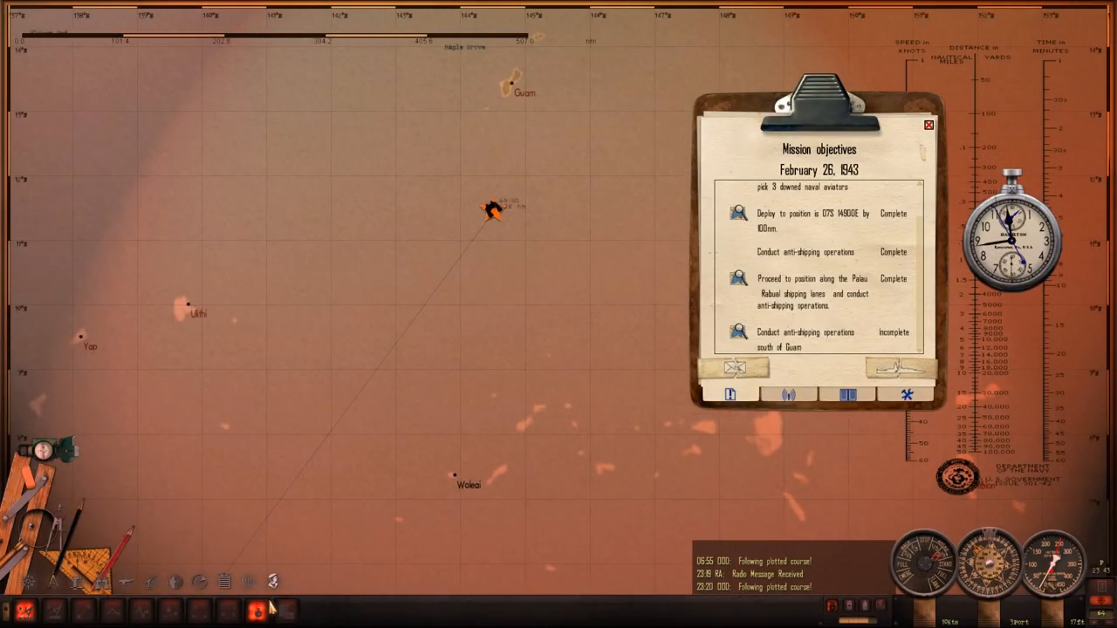
Bring up the boat's radio set from the bottom bar while heading toward Guam.
left_click(252, 609)
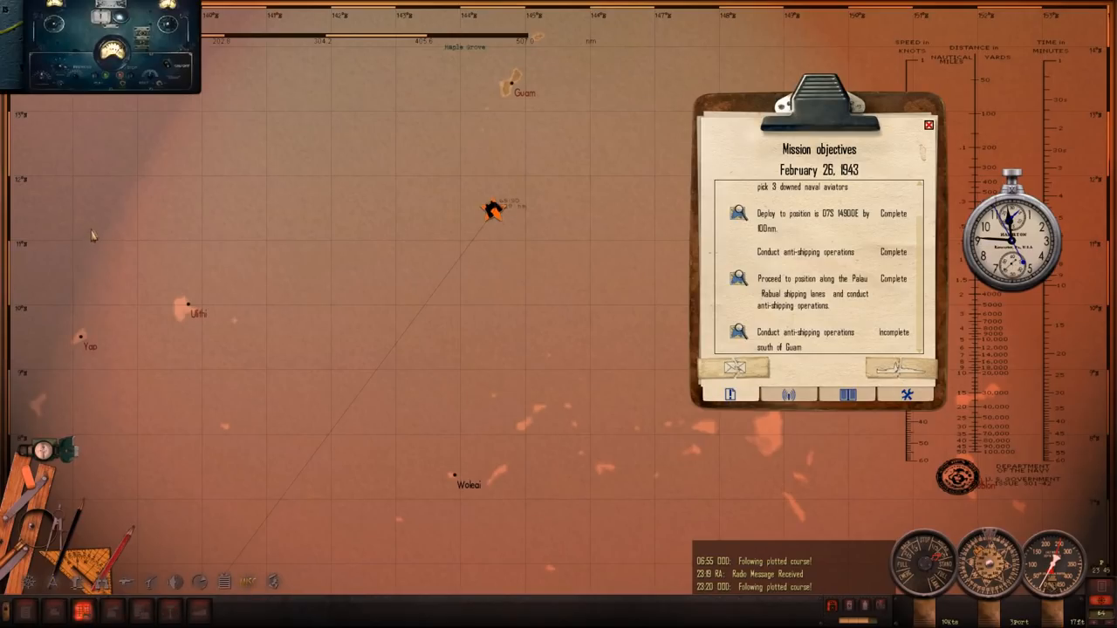